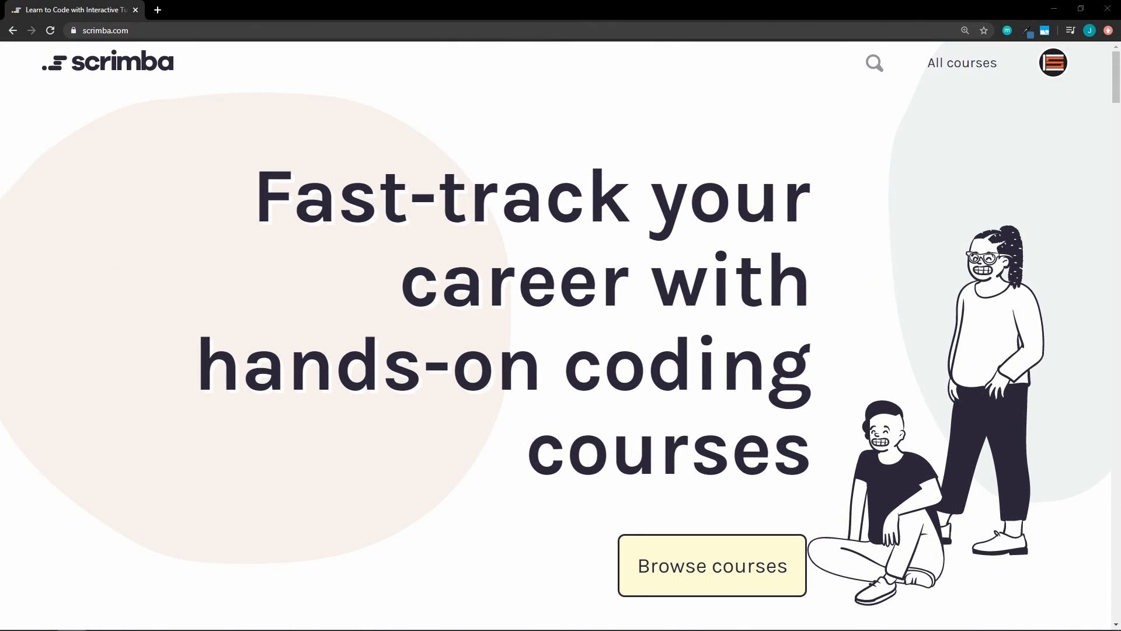
- Open the Search side bar and adjust its width
scroll(down, 3)
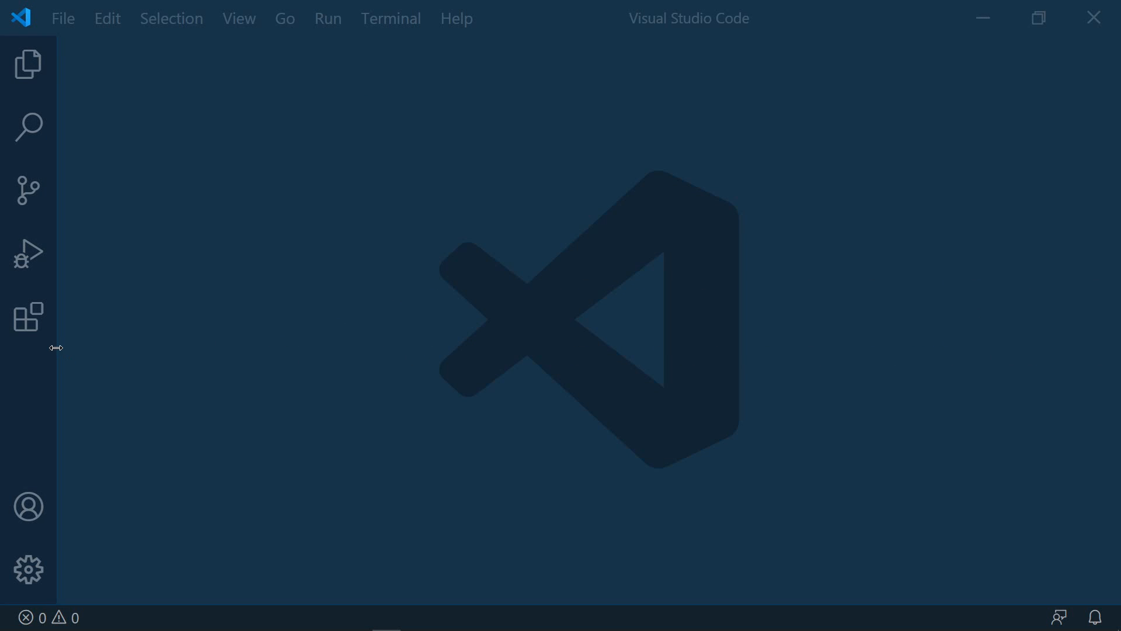
click(28, 126)
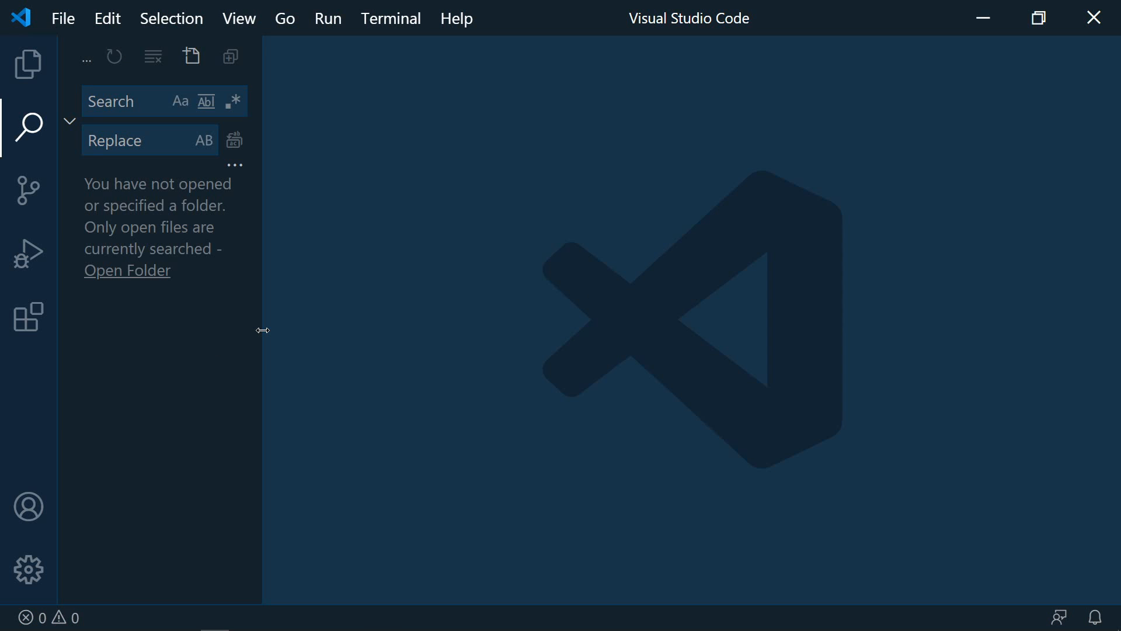
drag(263, 329, 544, 332)
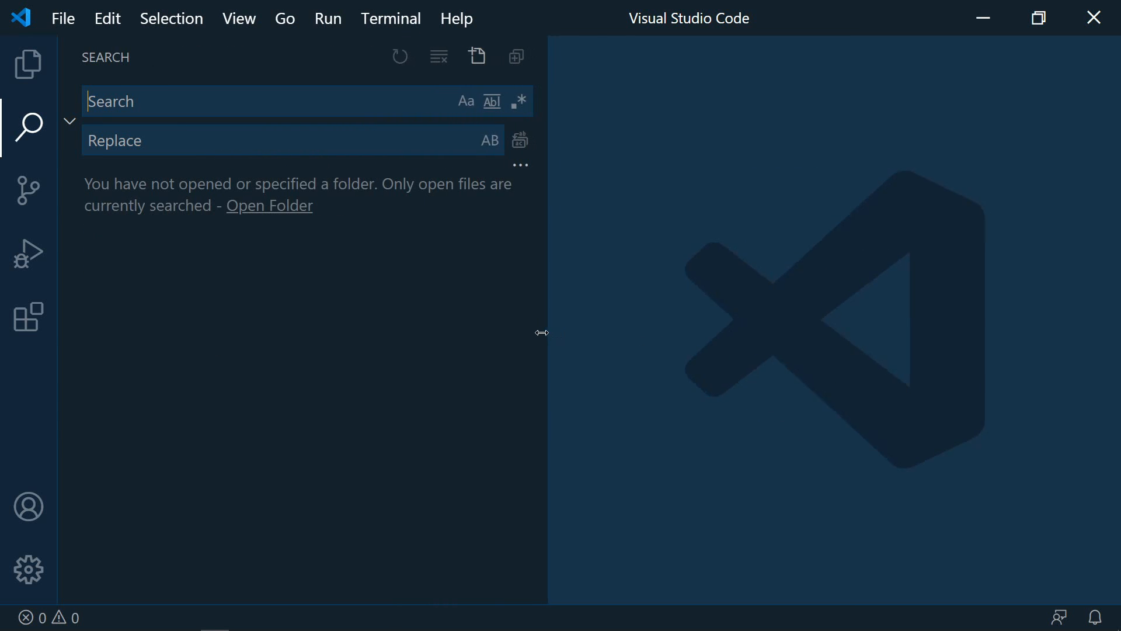
drag(543, 332, 266, 331)
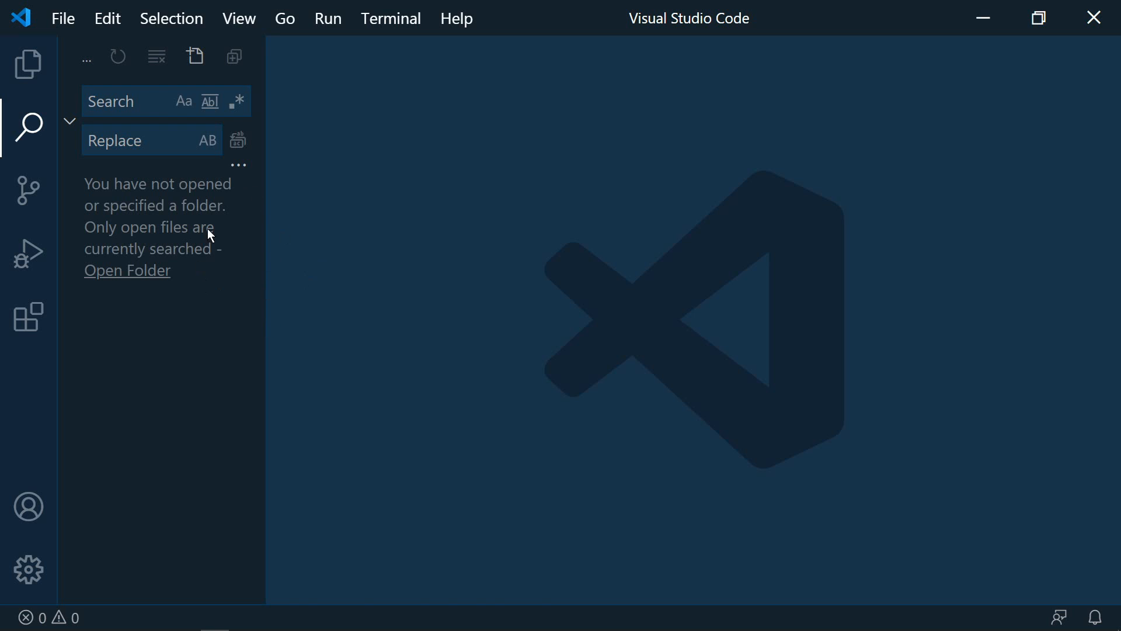
- Split the editor into a Grid (2x2) layout and resize the editor groups
click(239, 18)
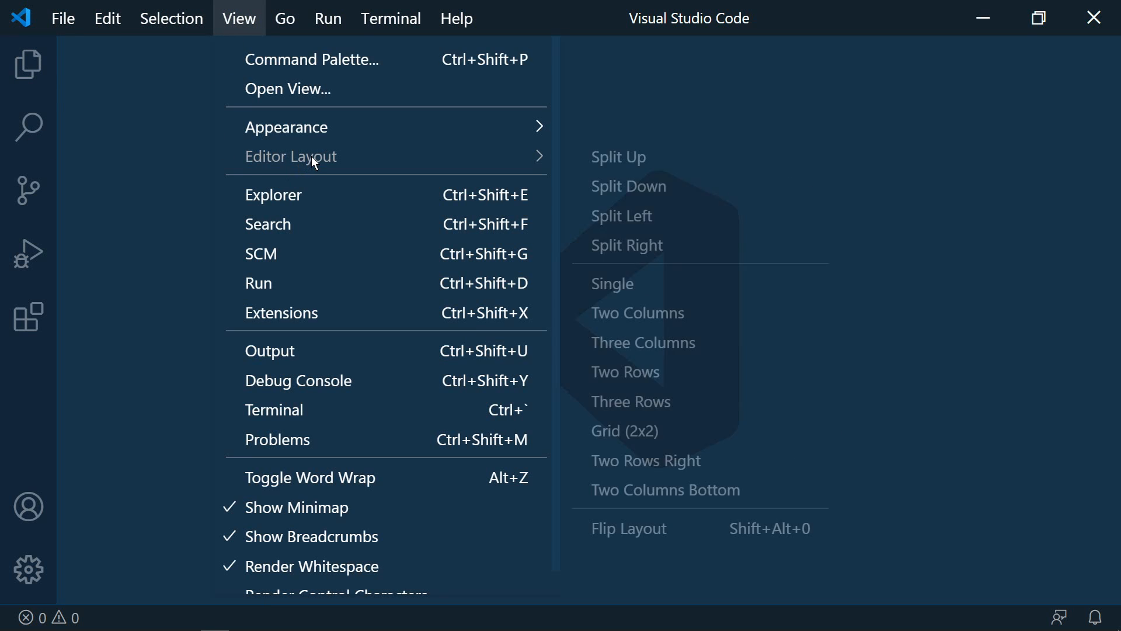
click(624, 430)
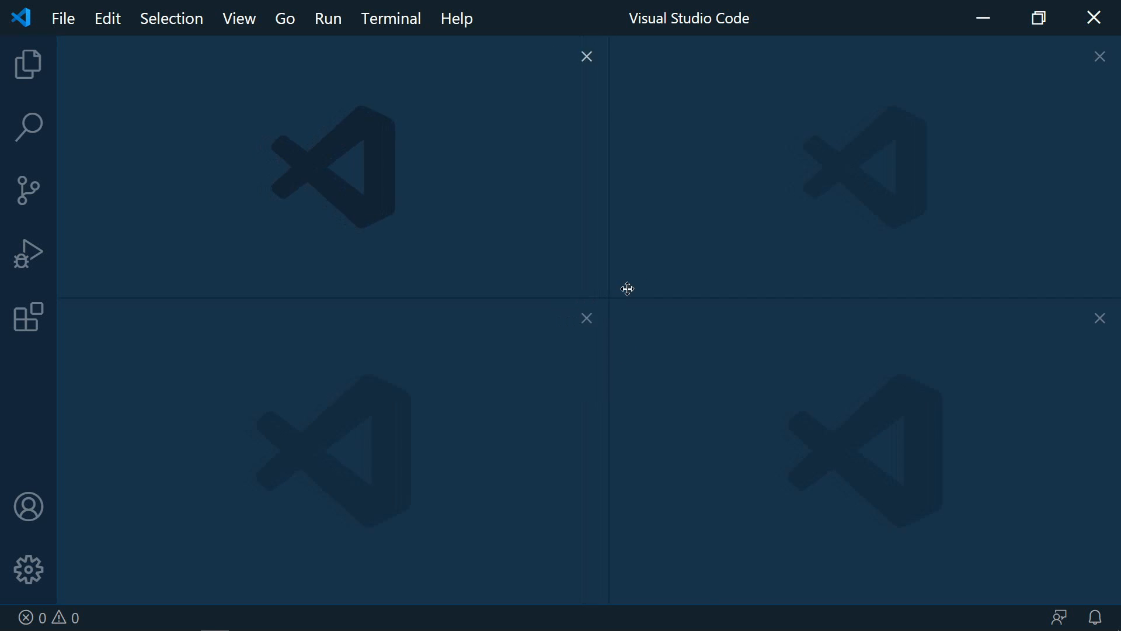
drag(627, 288, 564, 398)
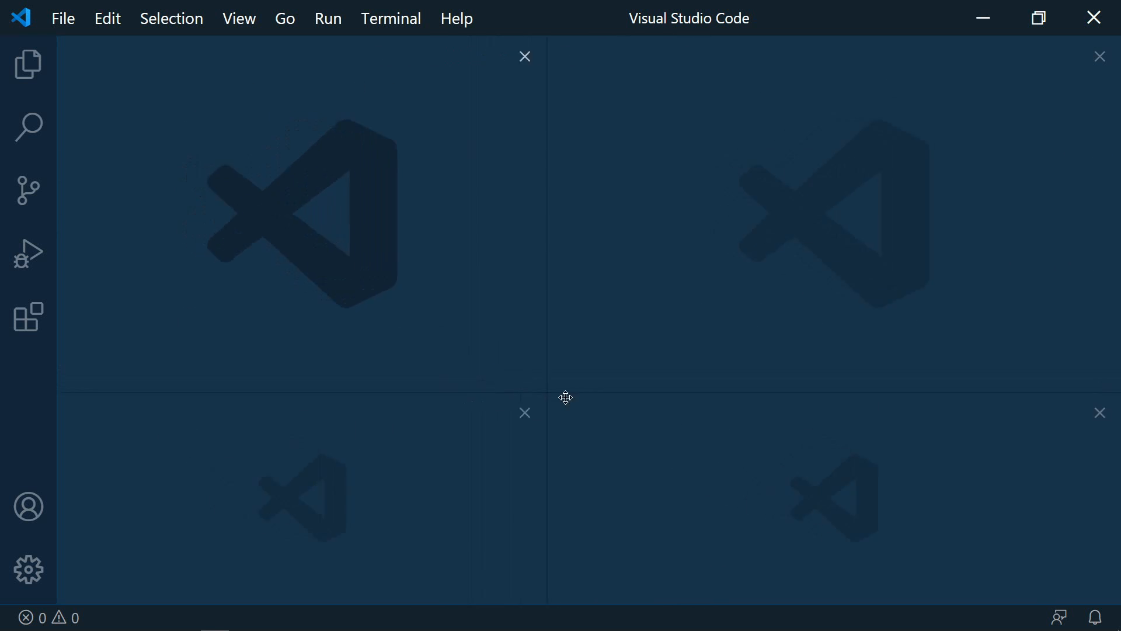
drag(565, 398, 547, 307)
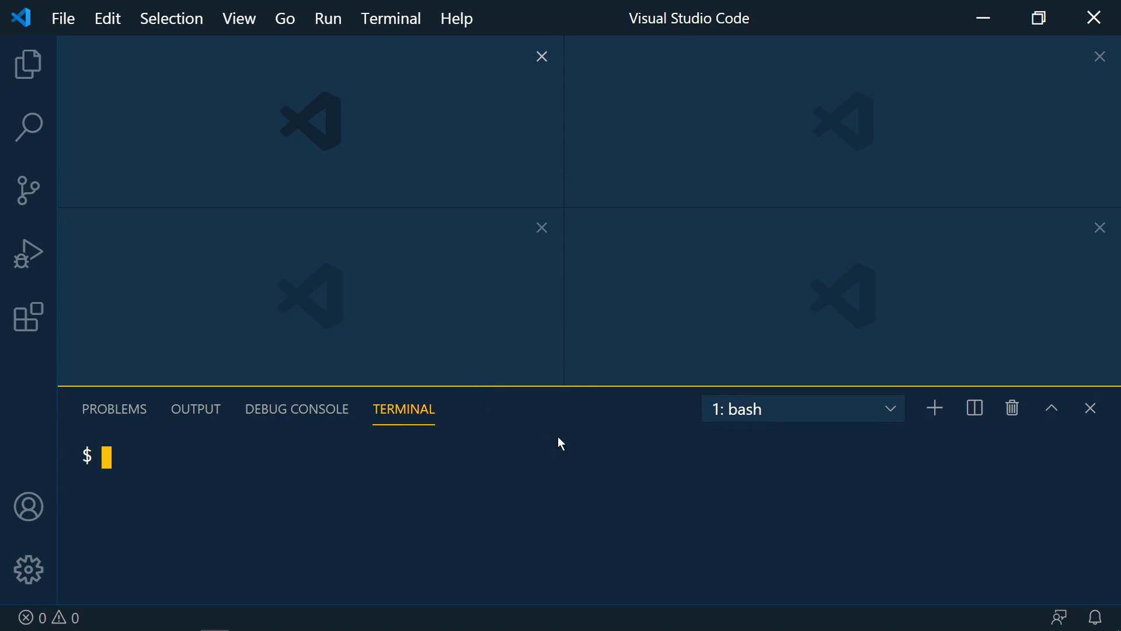
- Resize the terminal panel, then reopen Search and resize the side bar and panel together
drag(560, 391, 672, 325)
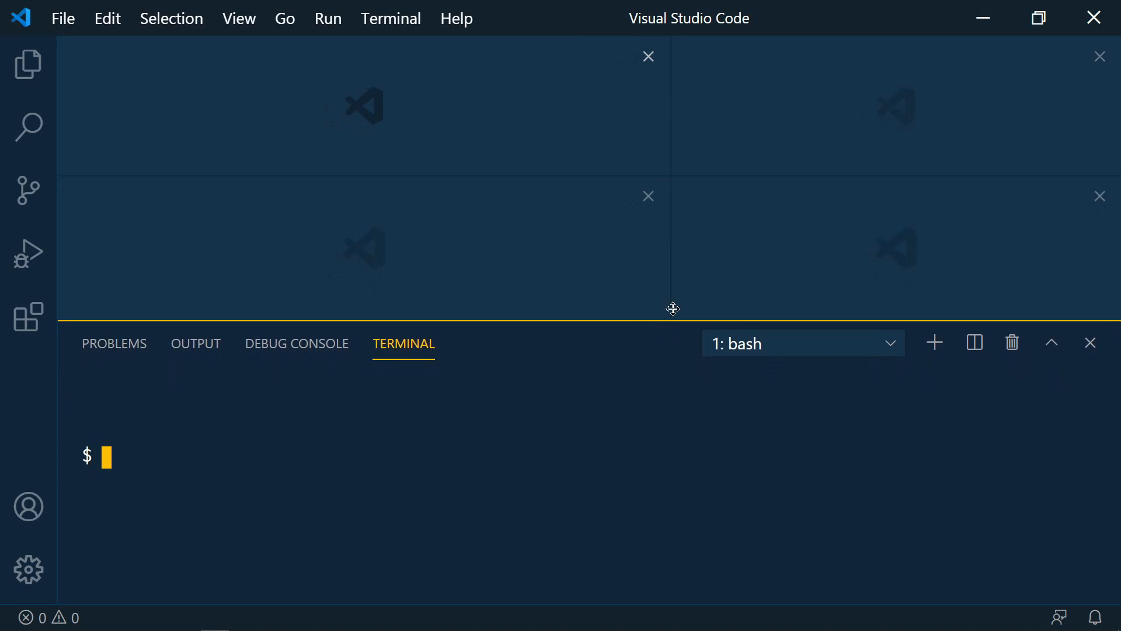
drag(672, 308, 627, 496)
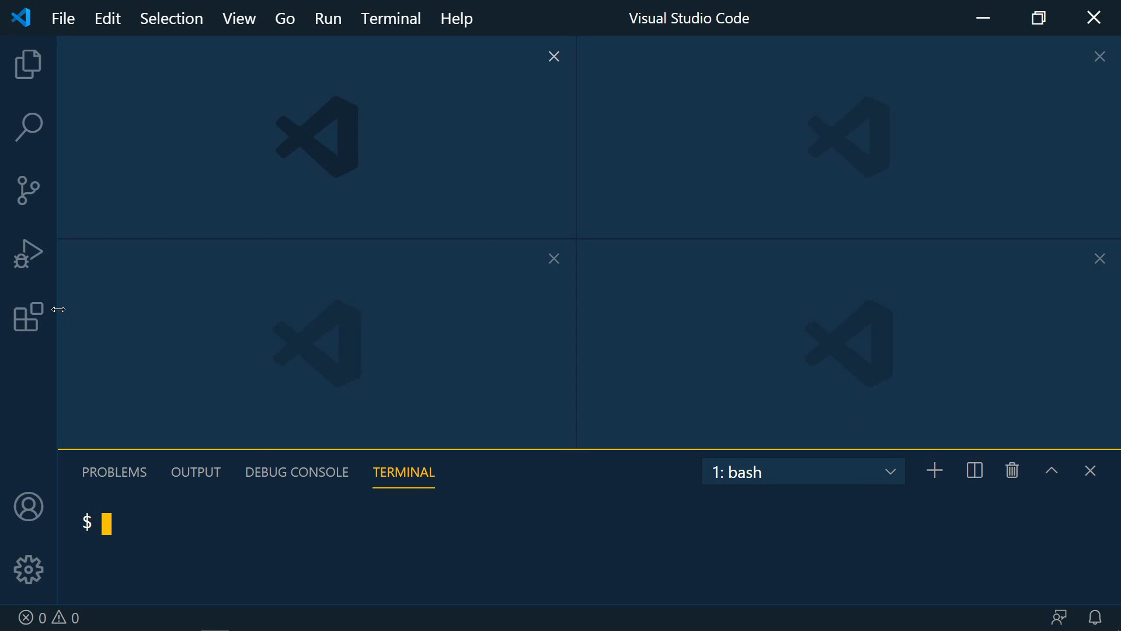
click(28, 126)
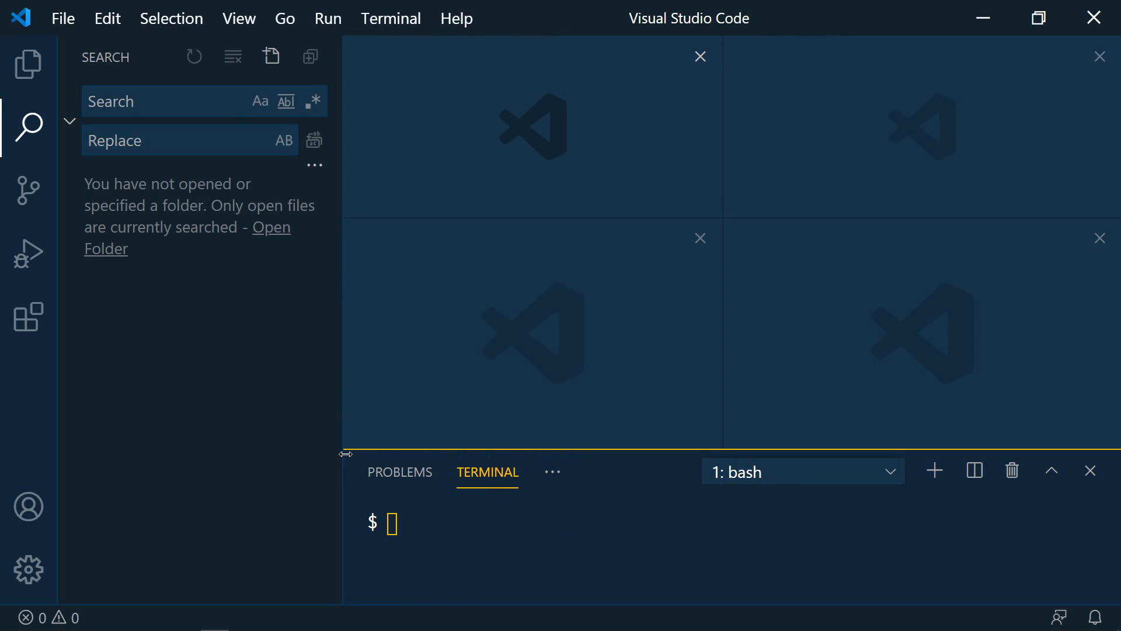
drag(345, 453, 318, 257)
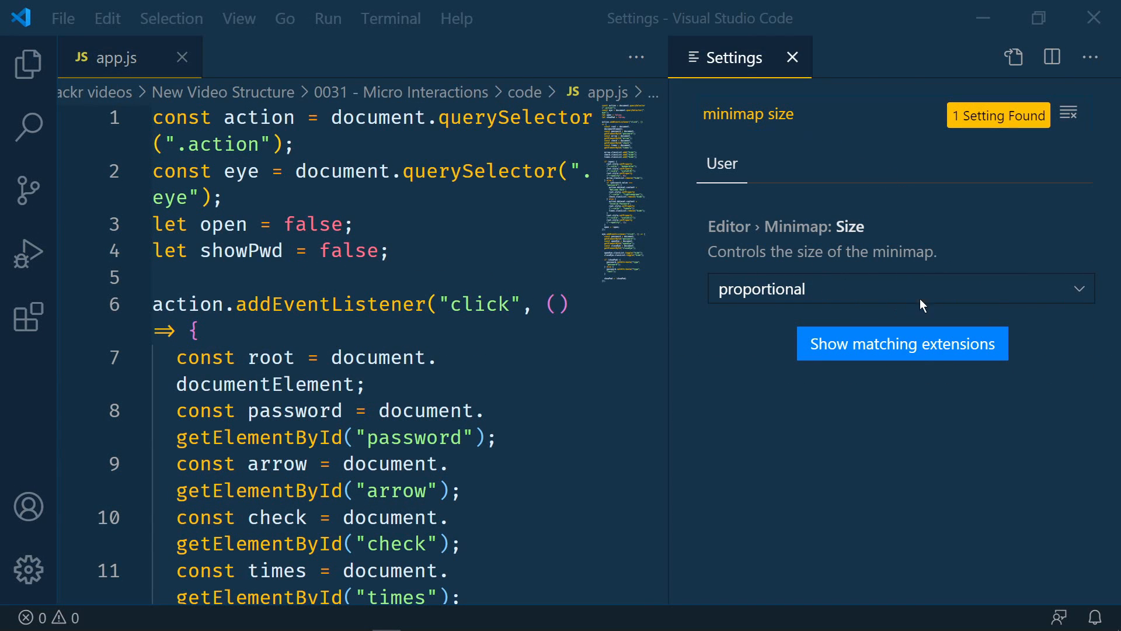
- Change Editor › Minimap: Size from its dropdown to fit
click(898, 288)
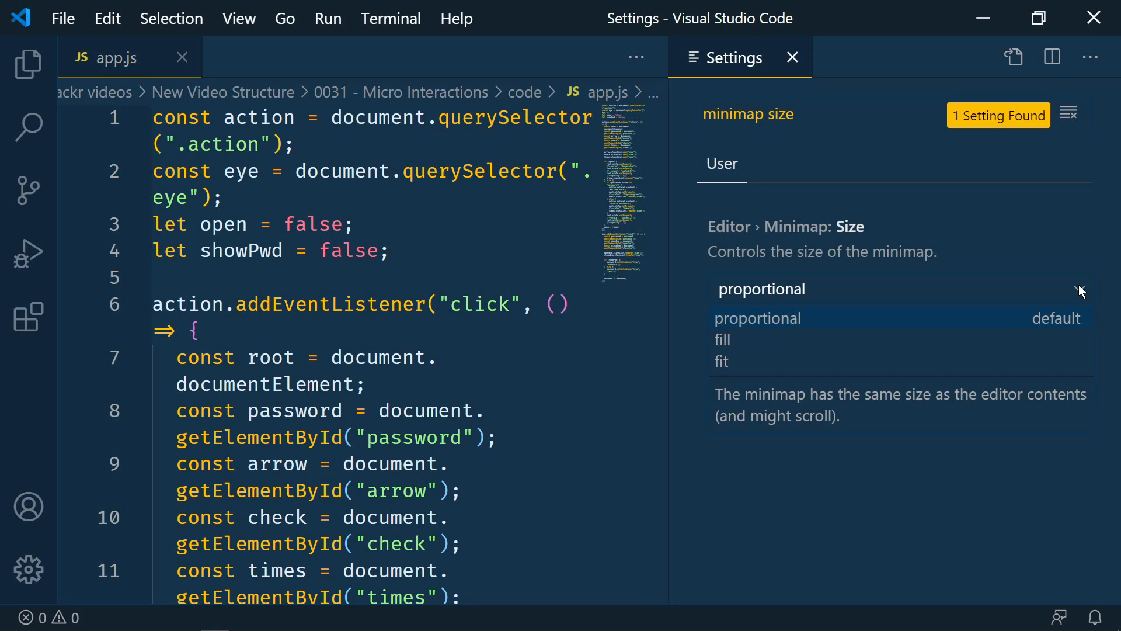
mouse_move(960, 322)
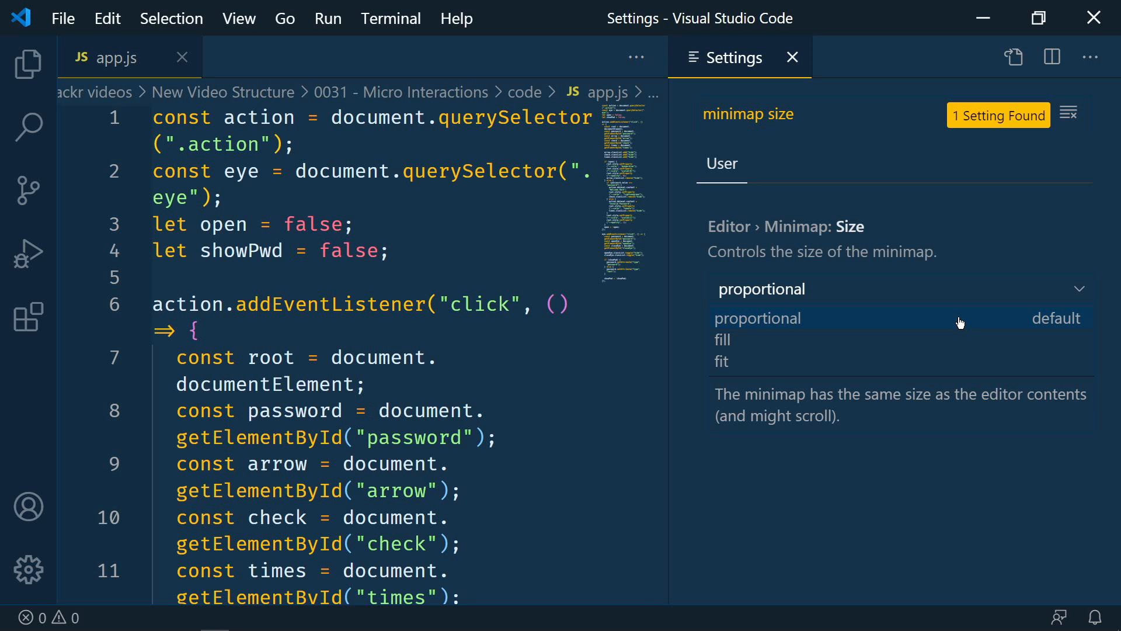
mouse_move(861, 183)
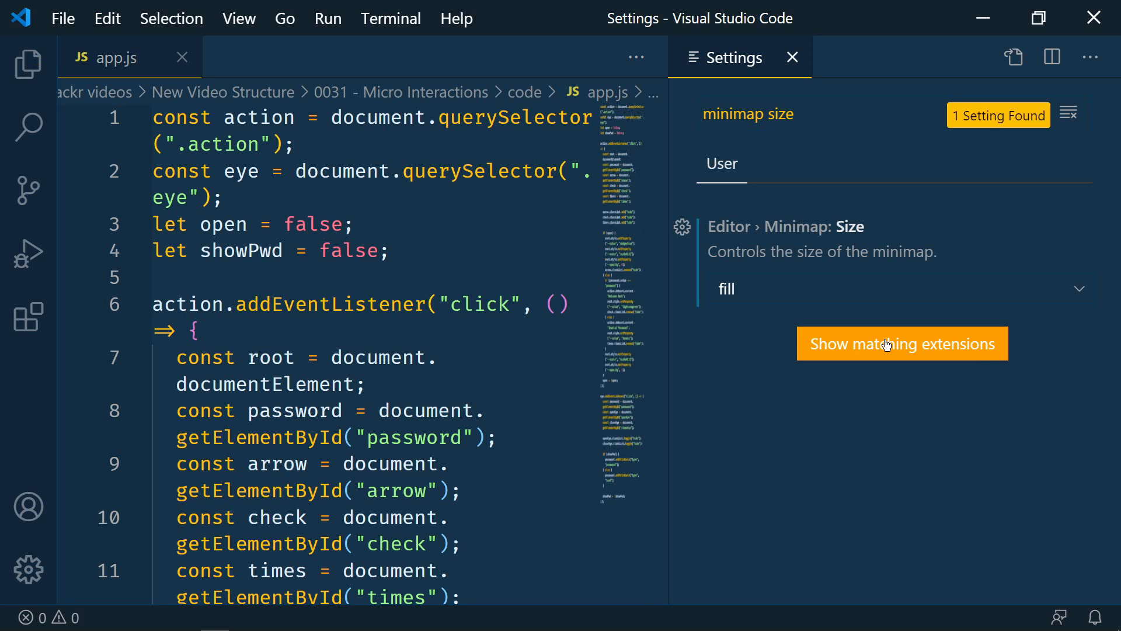
scroll(down, 3)
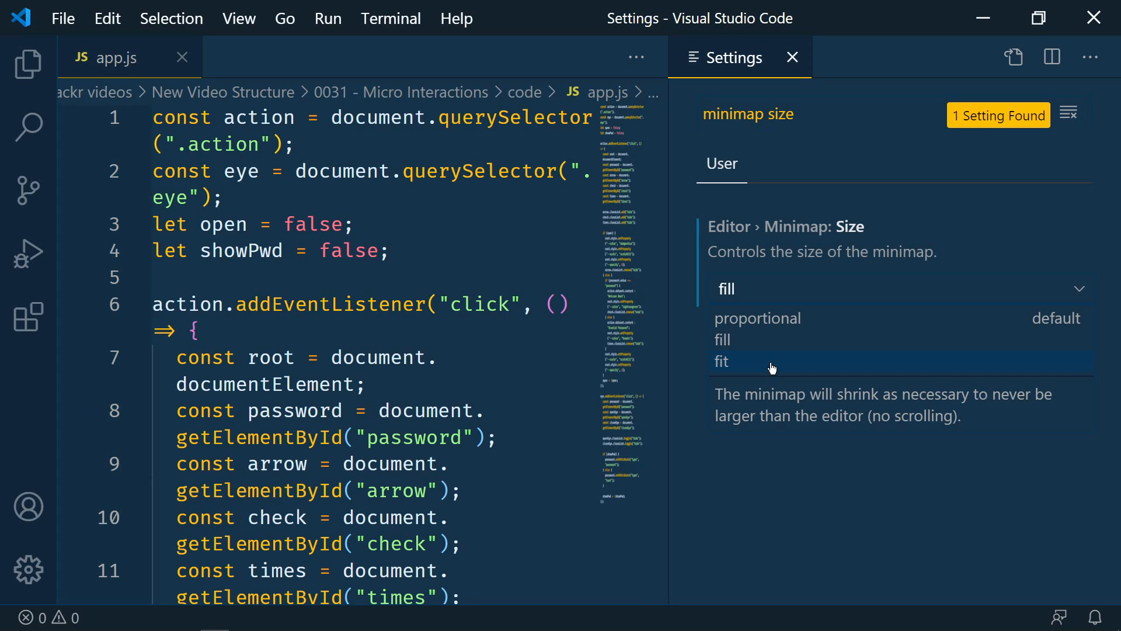
click(723, 361)
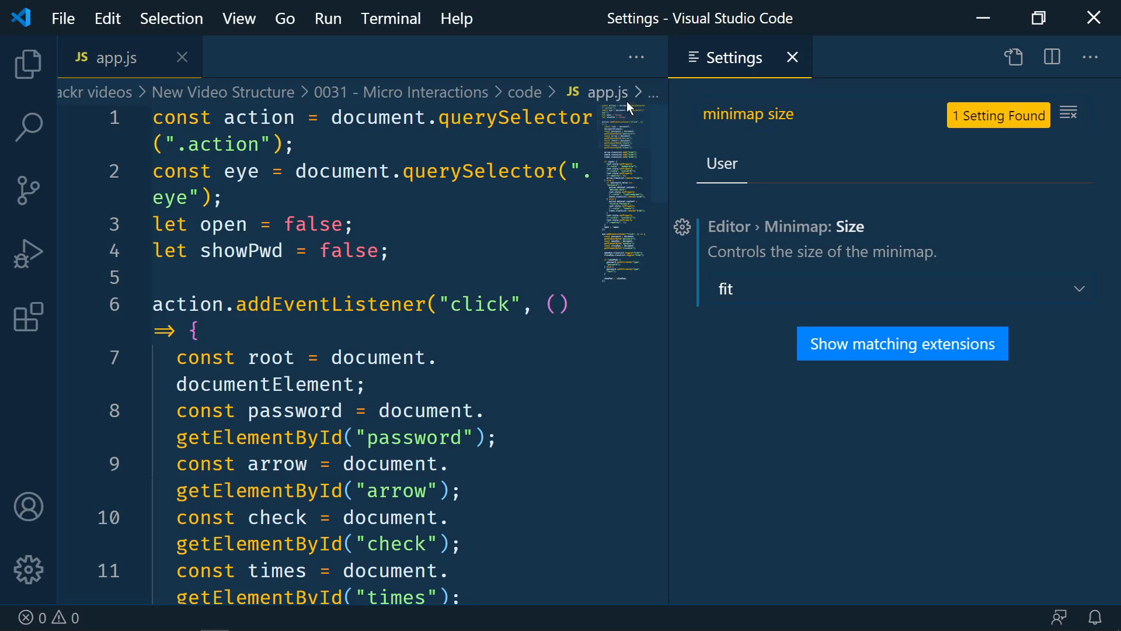
scroll(down, 3)
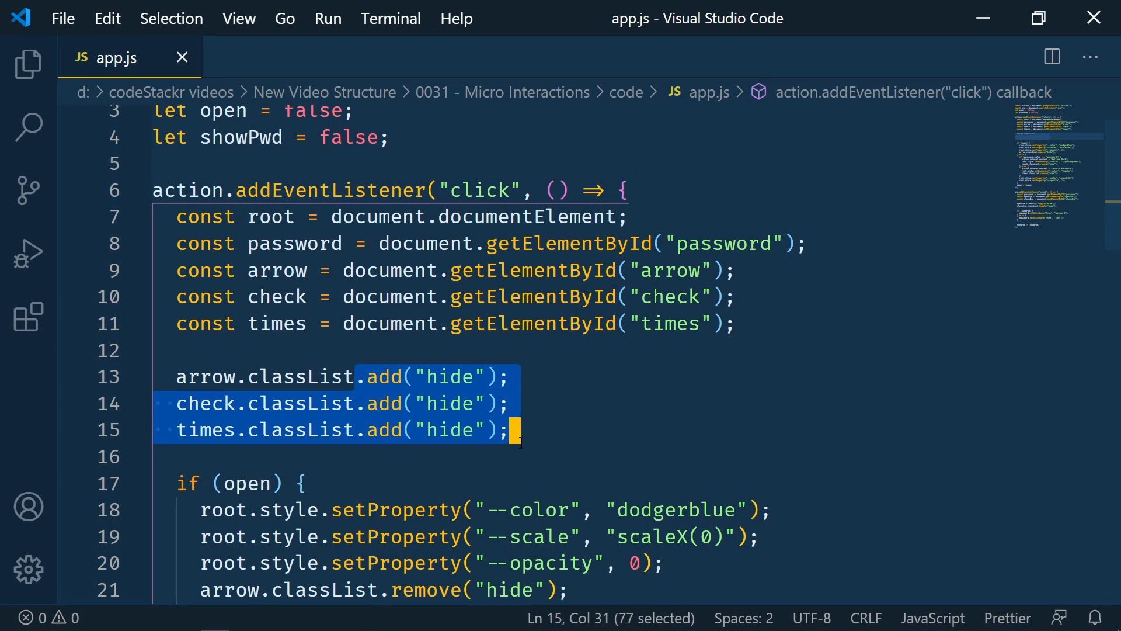
mouse_move(171, 18)
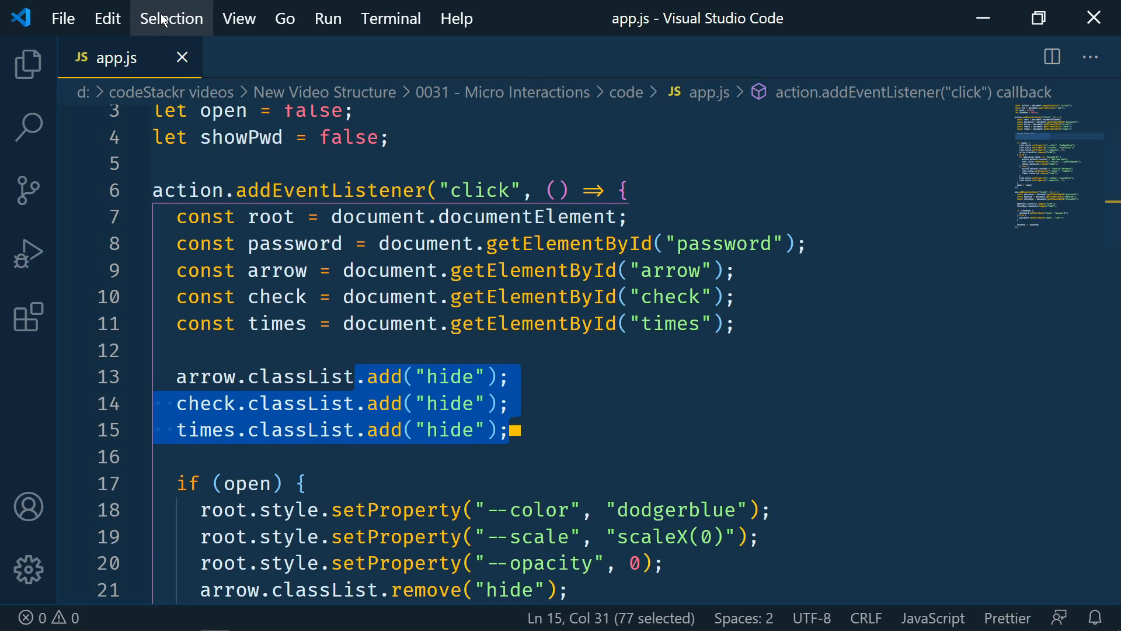
- Enable Column Selection Mode and replace 'add' with 'remove' on lines 13–15
click(170, 18)
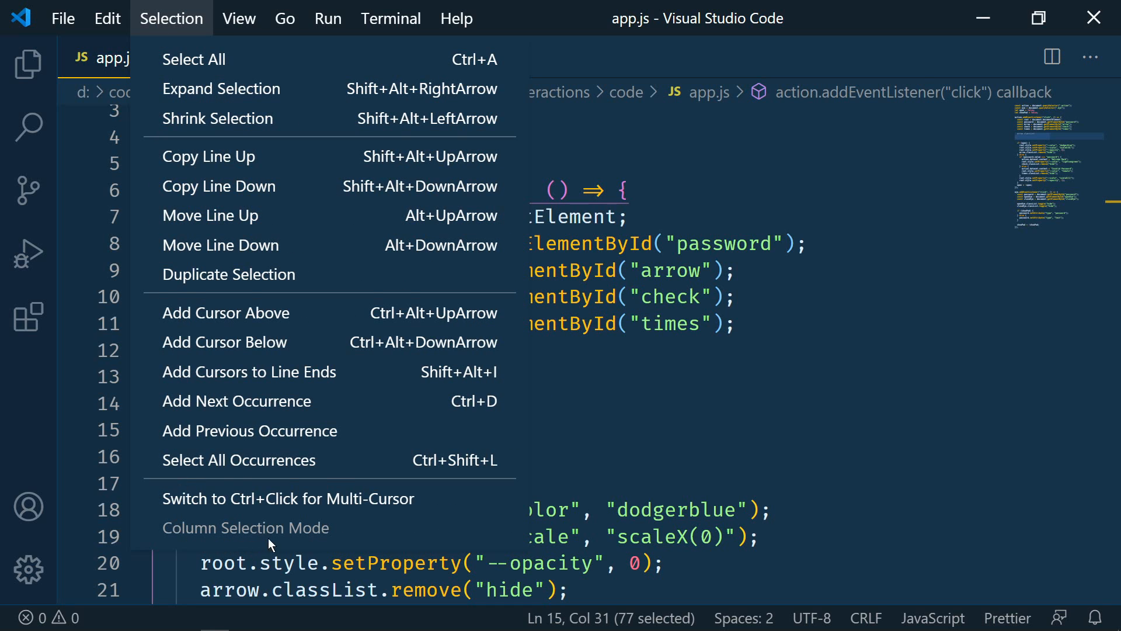
click(246, 528)
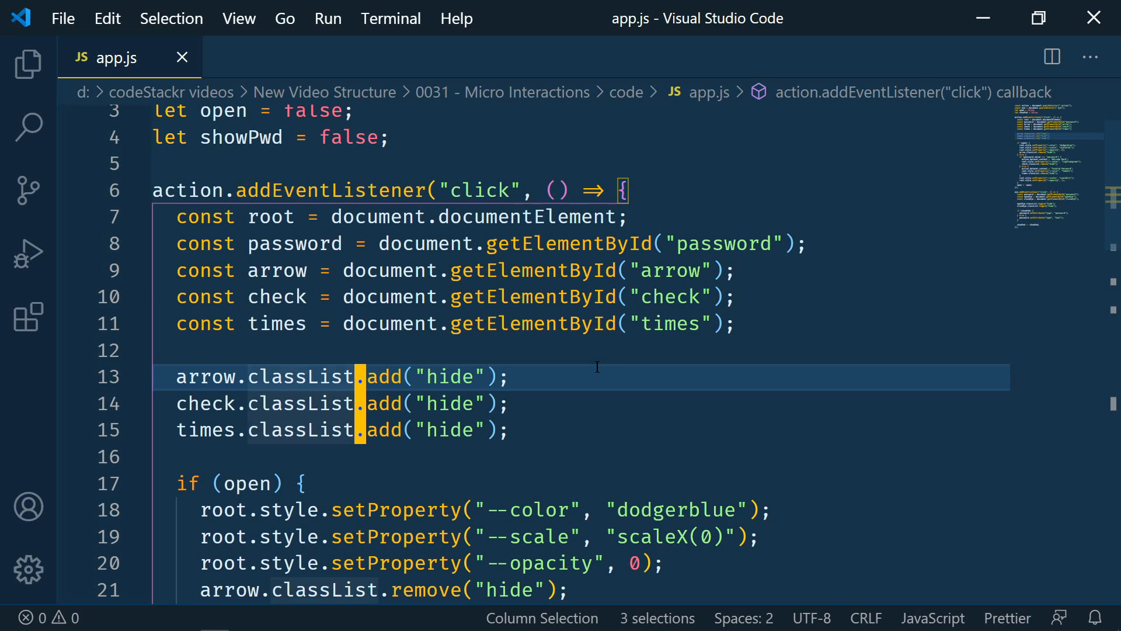
text(remove)
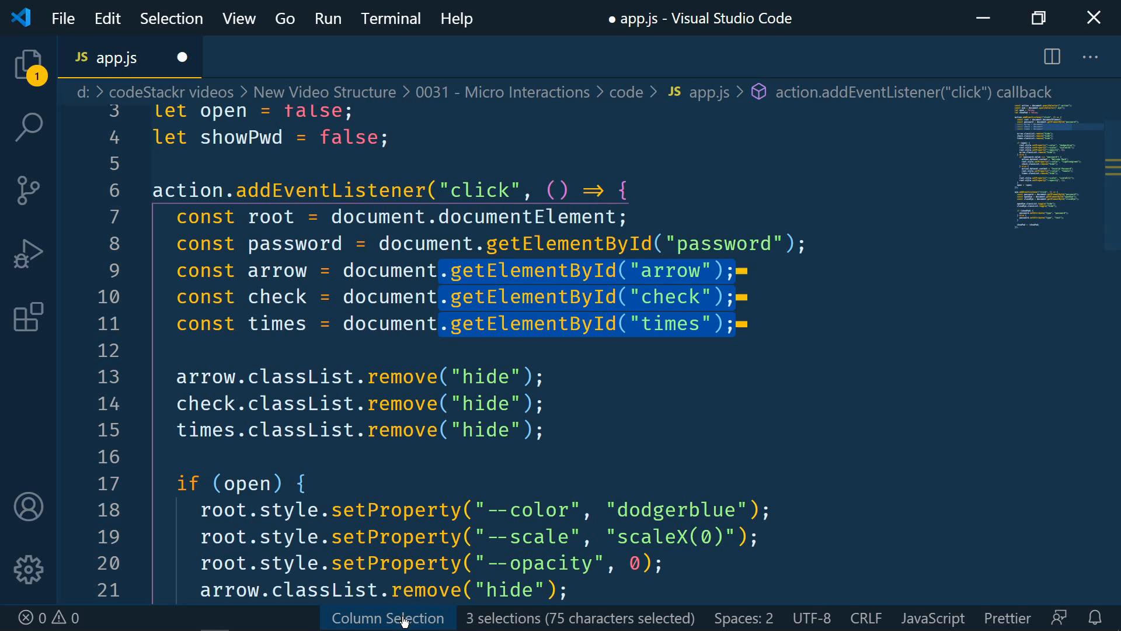
mouse_move(387, 617)
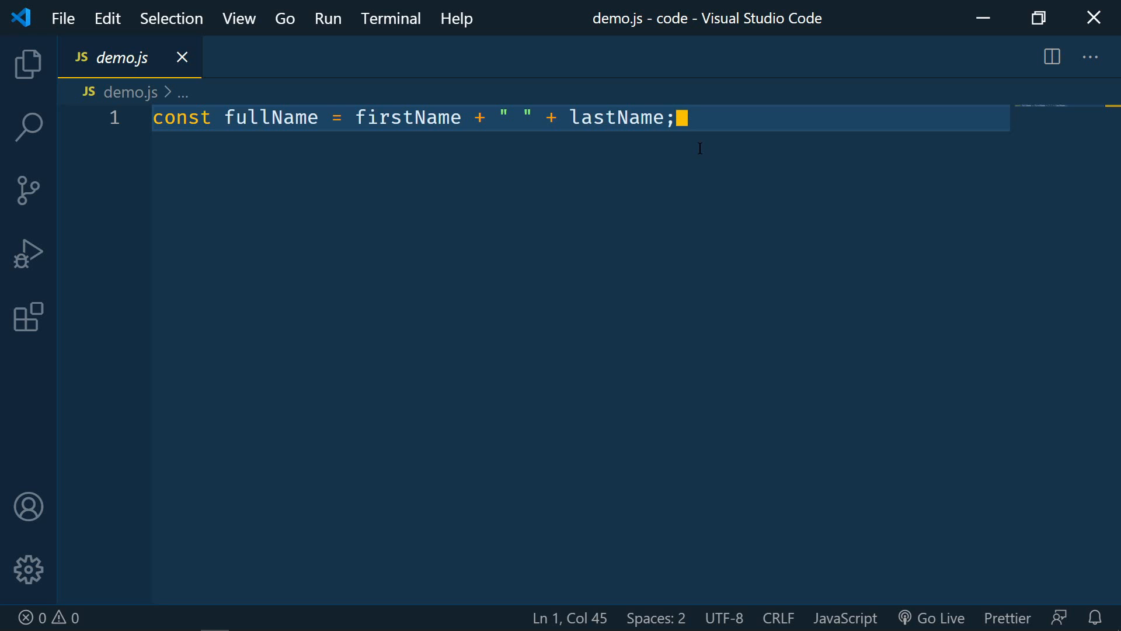
mouse_move(569, 154)
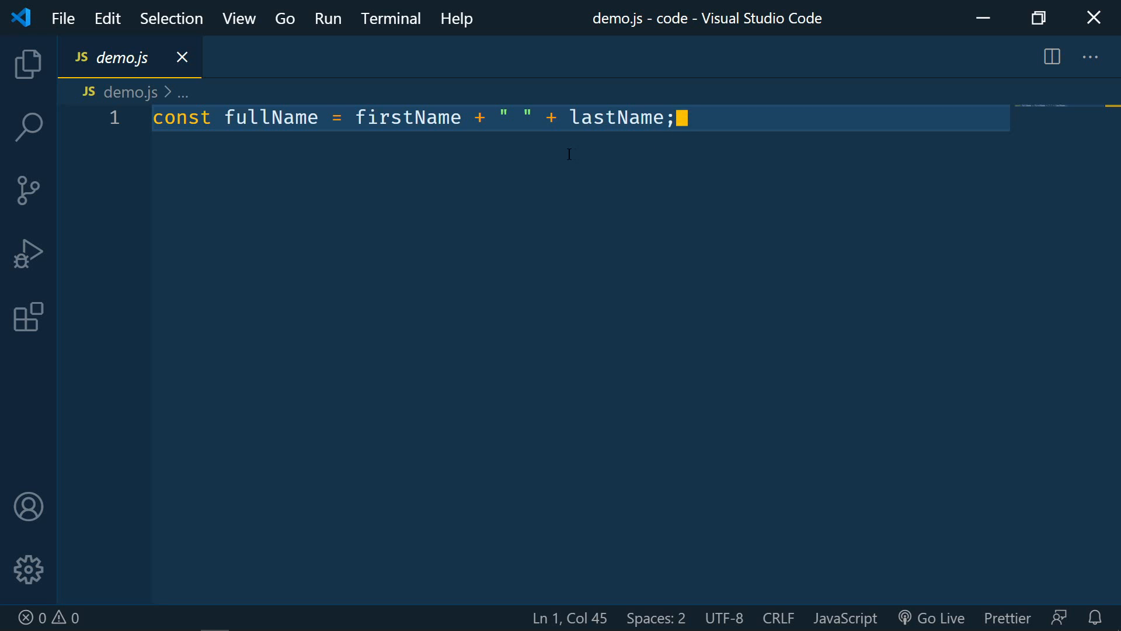
- Use the lightbulb on the fullName line to convert it to a template string
click(421, 118)
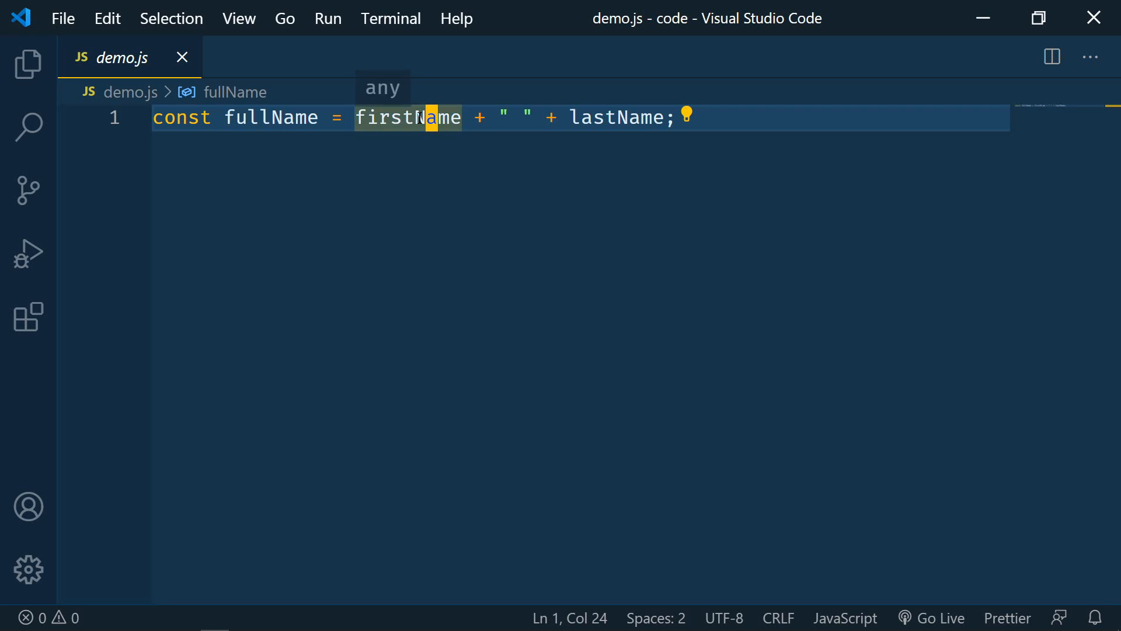
mouse_move(692, 129)
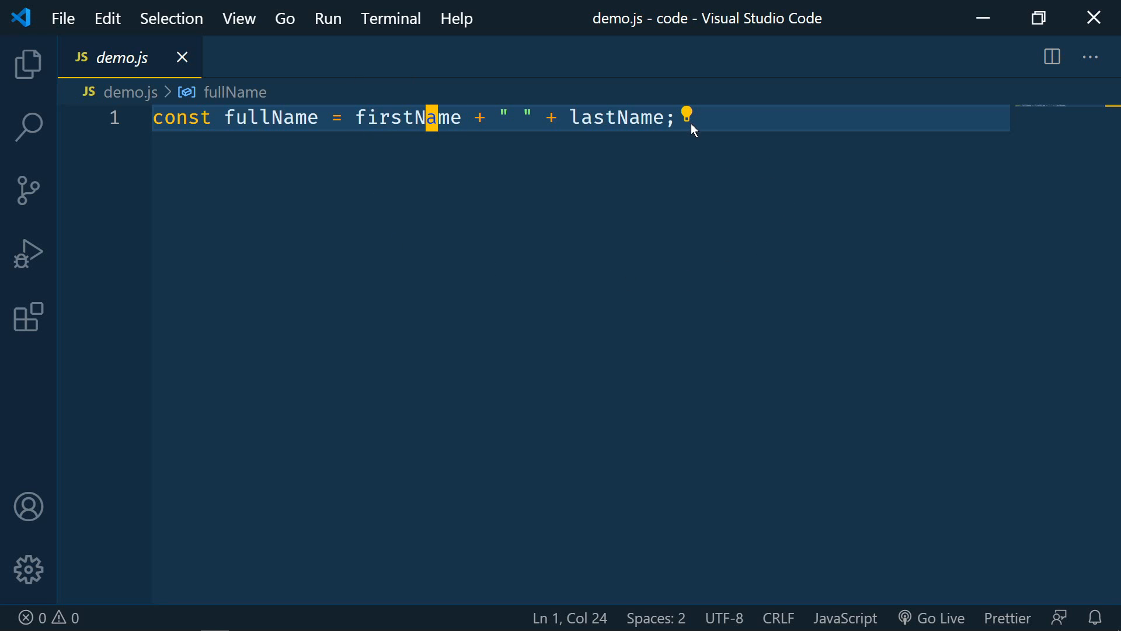
click(687, 116)
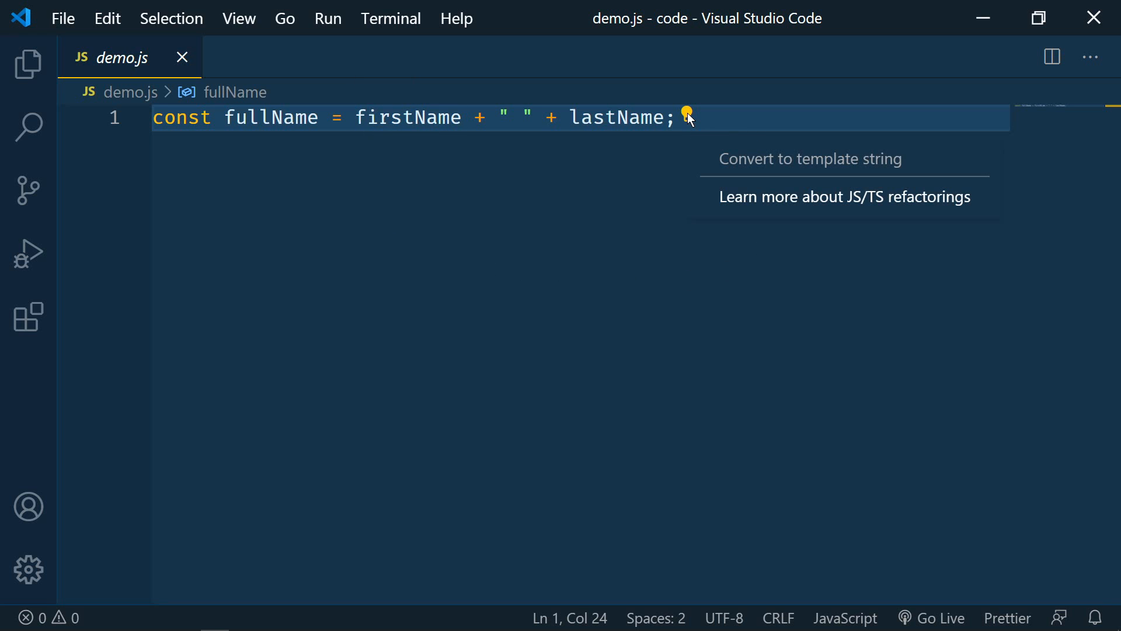
mouse_move(786, 171)
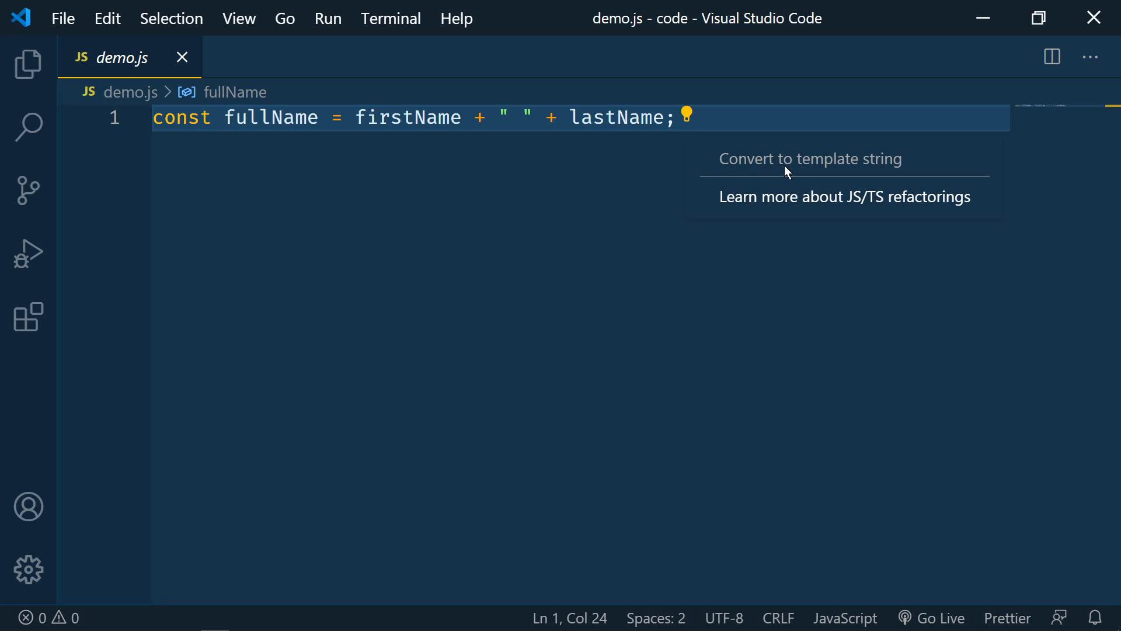
click(809, 159)
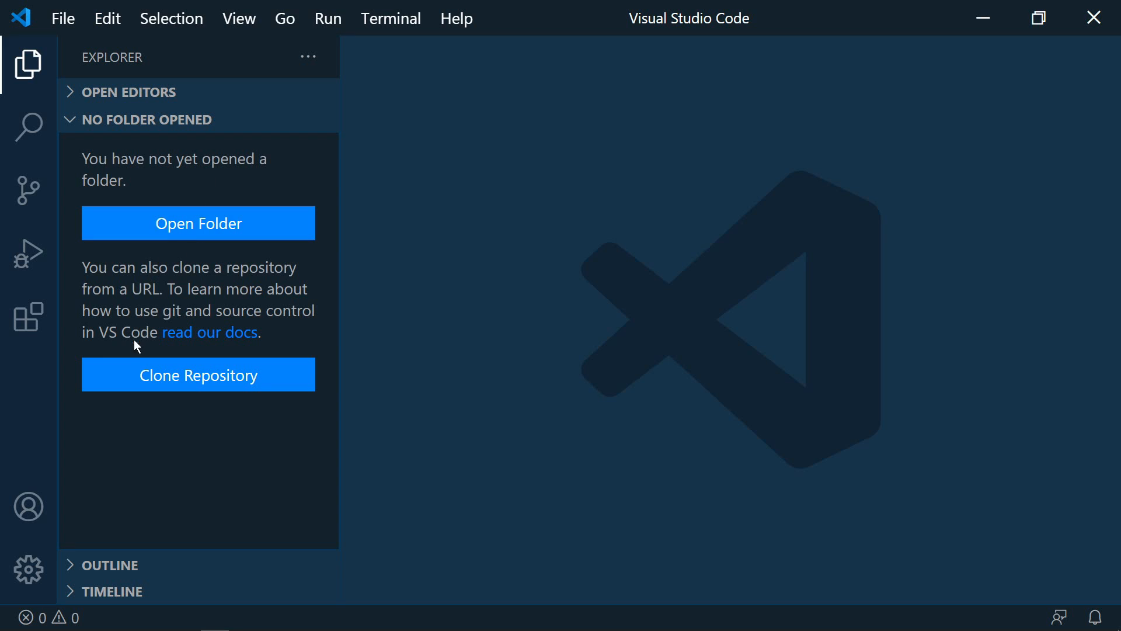
- Choose Clone Repository from GitHub and browse the repository list
click(198, 374)
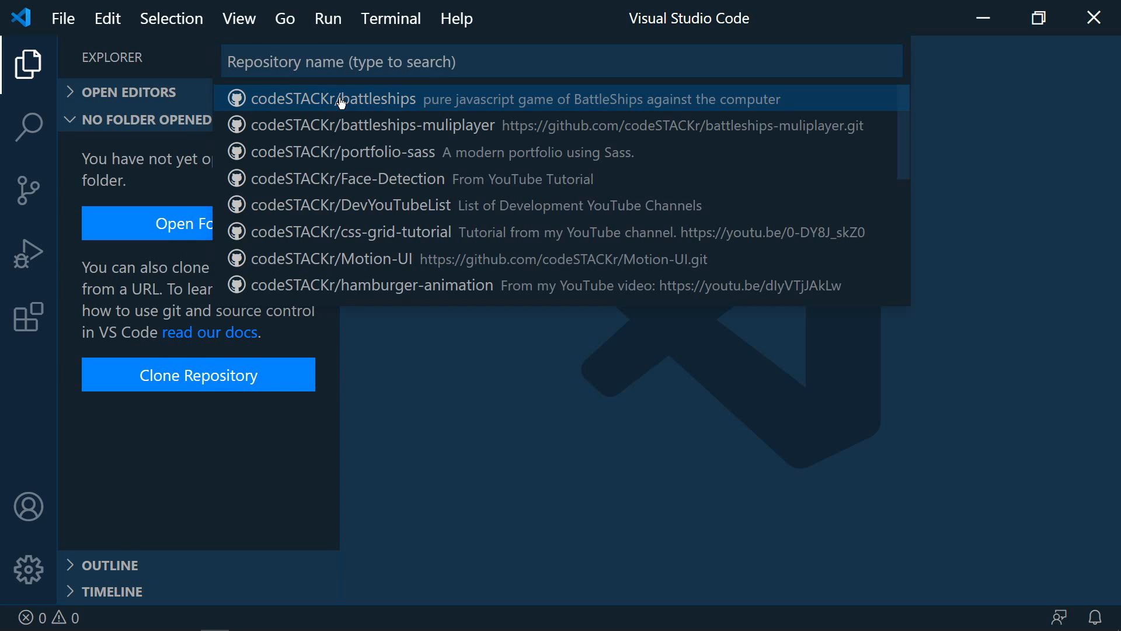
scroll(down, 3)
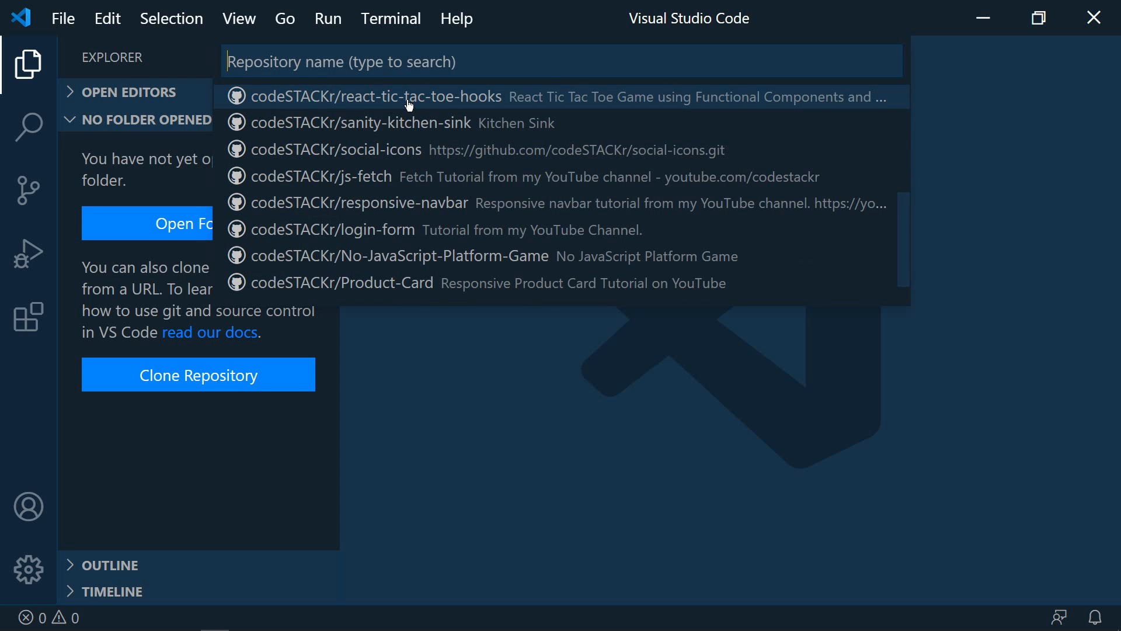
click(375, 96)
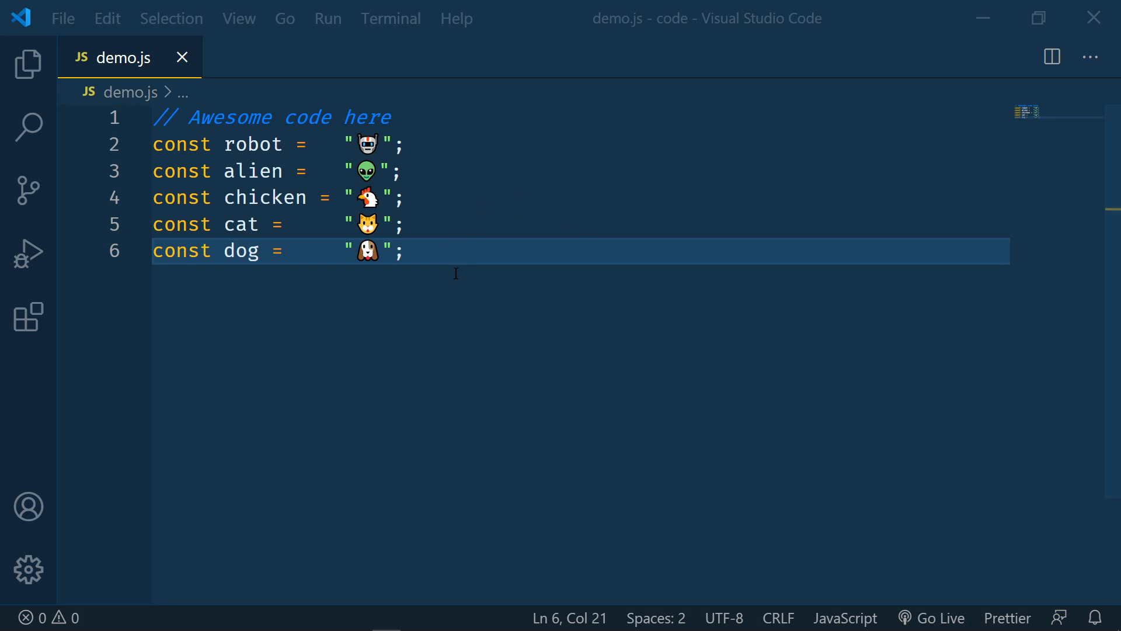
mouse_move(272, 268)
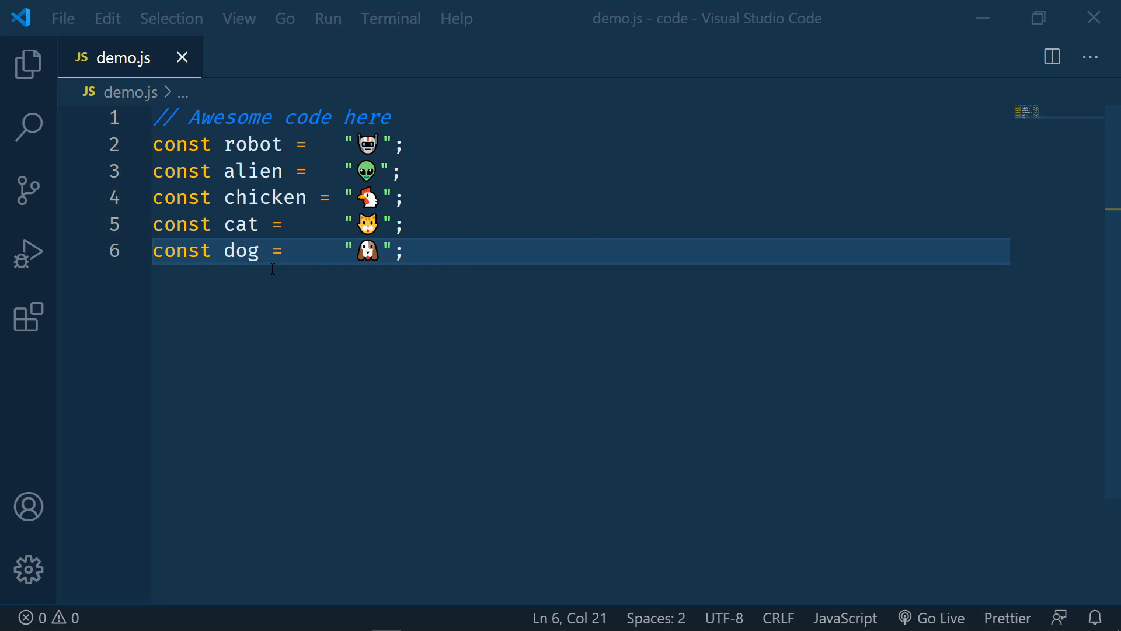
- Publish the folder as private GitHub repository 'code' with demo.js included
click(27, 191)
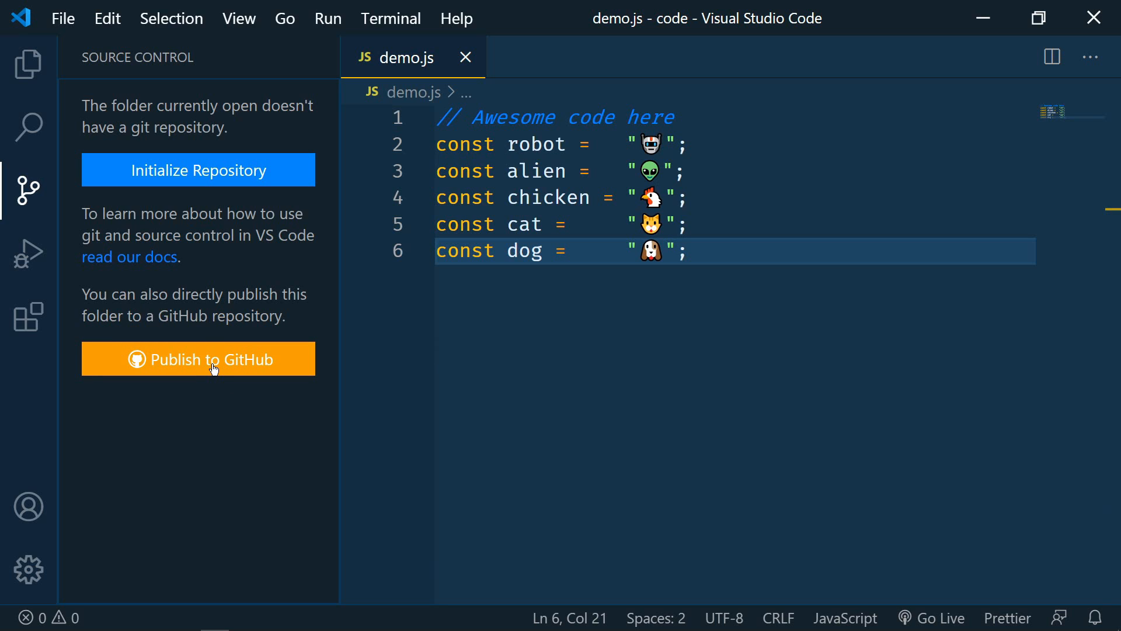
click(198, 358)
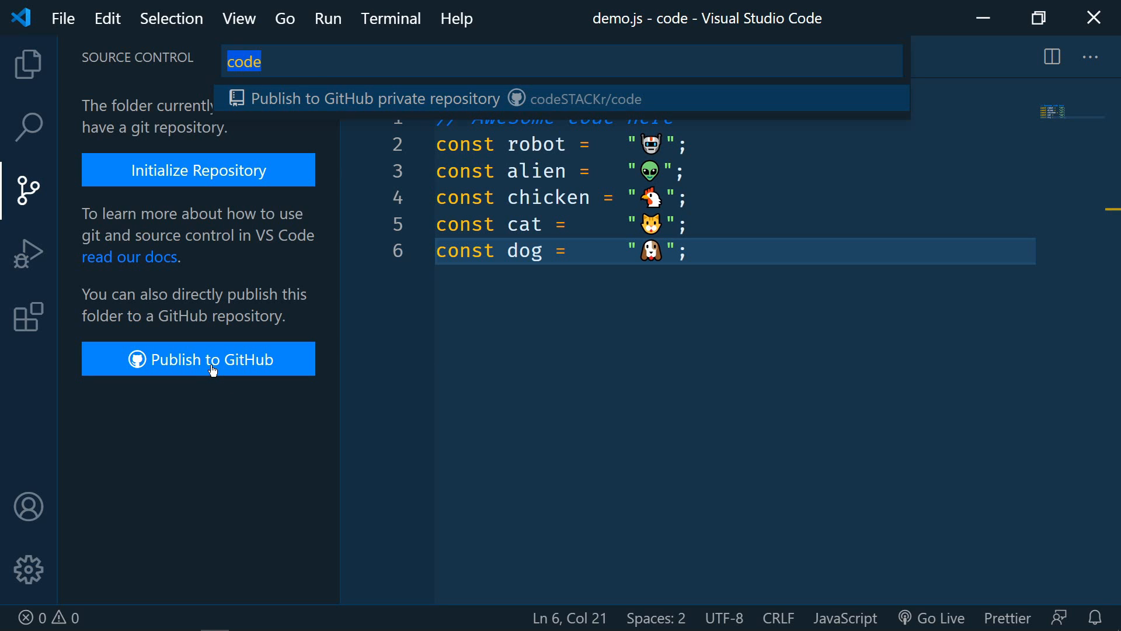
mouse_move(450, 107)
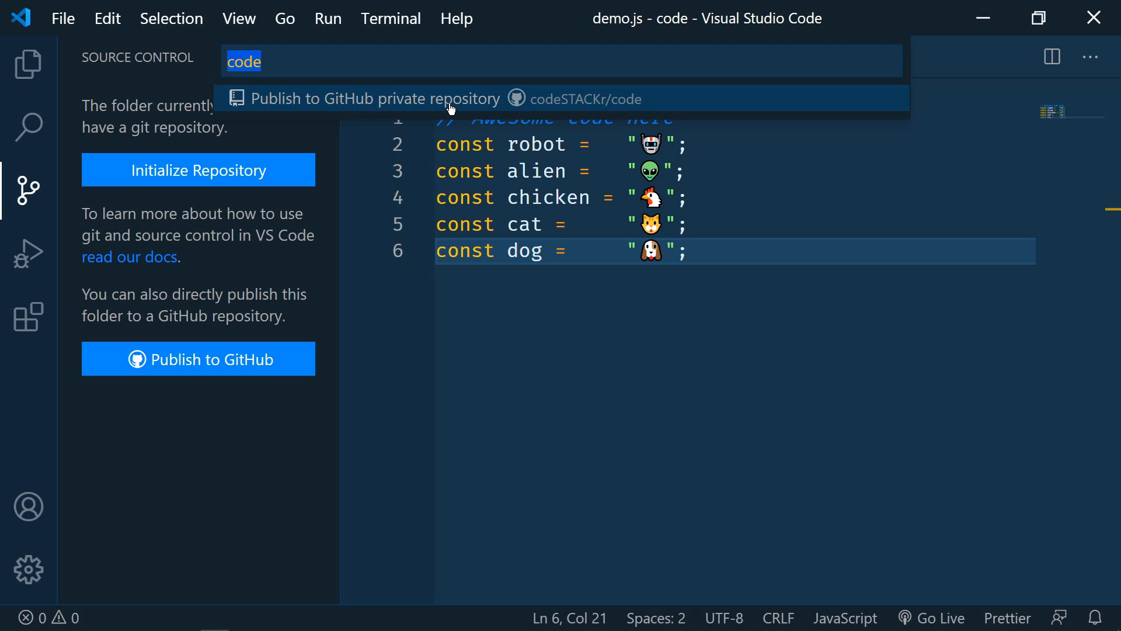
click(371, 98)
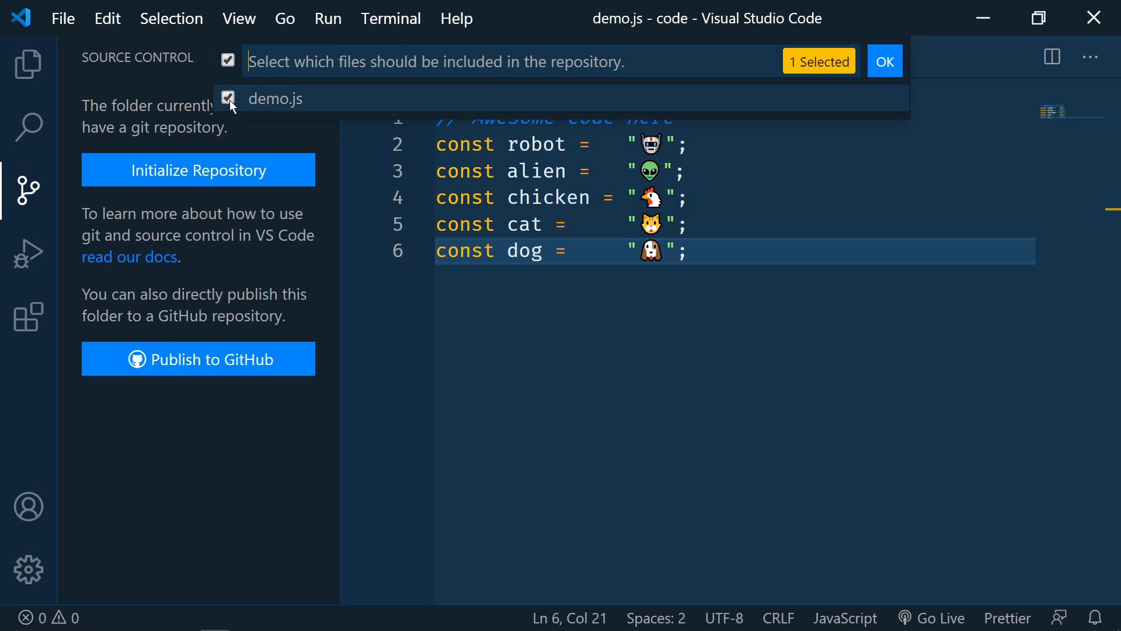
click(229, 98)
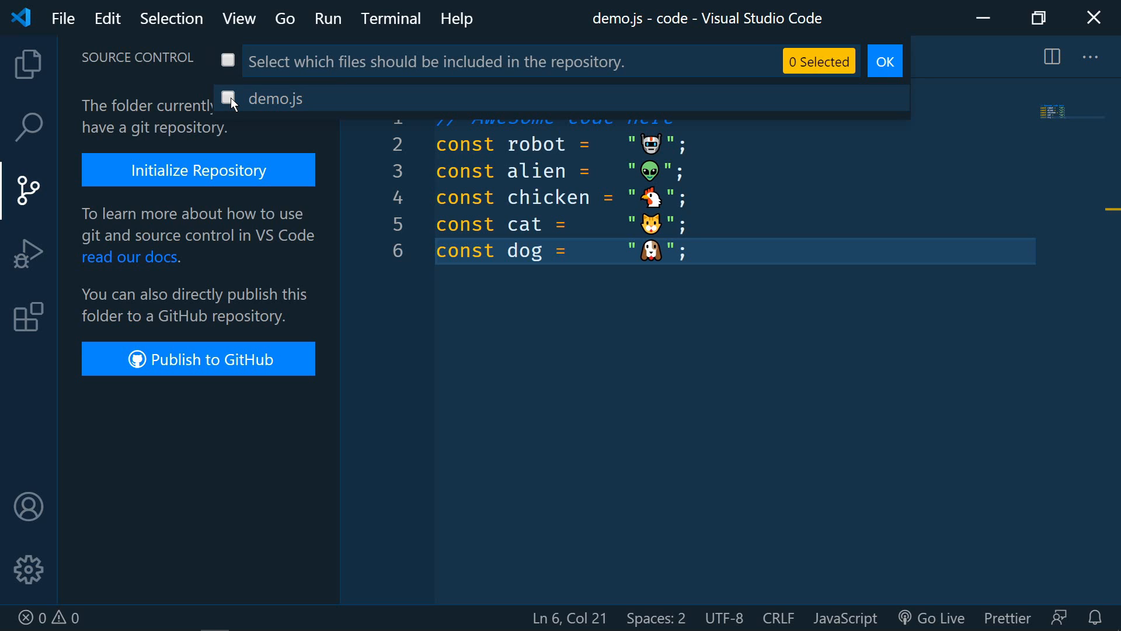
click(228, 98)
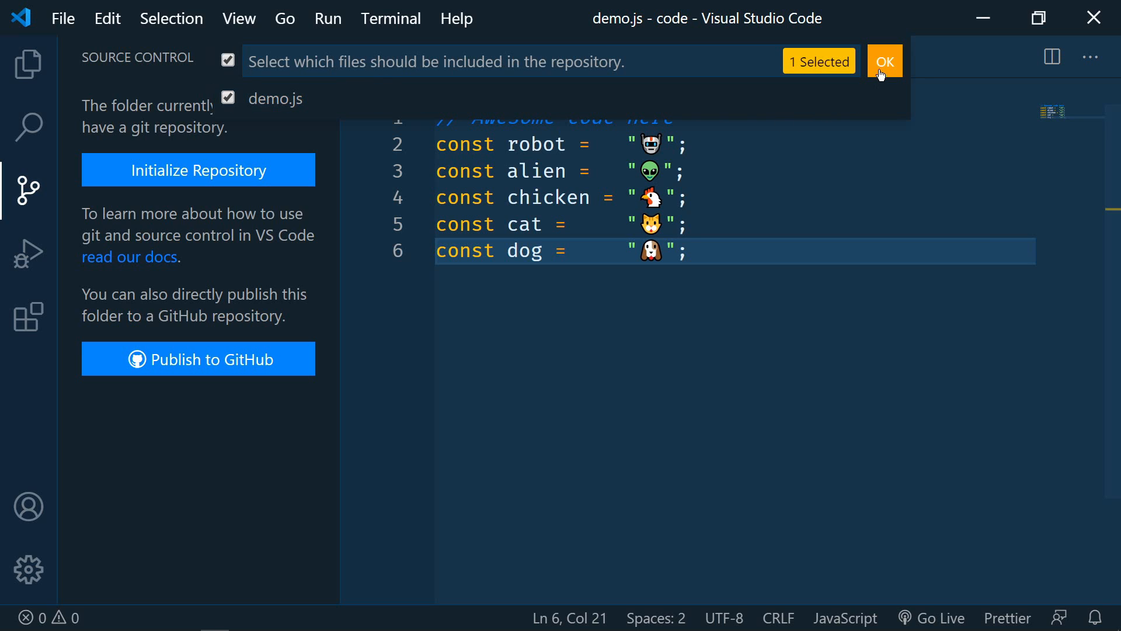
click(885, 62)
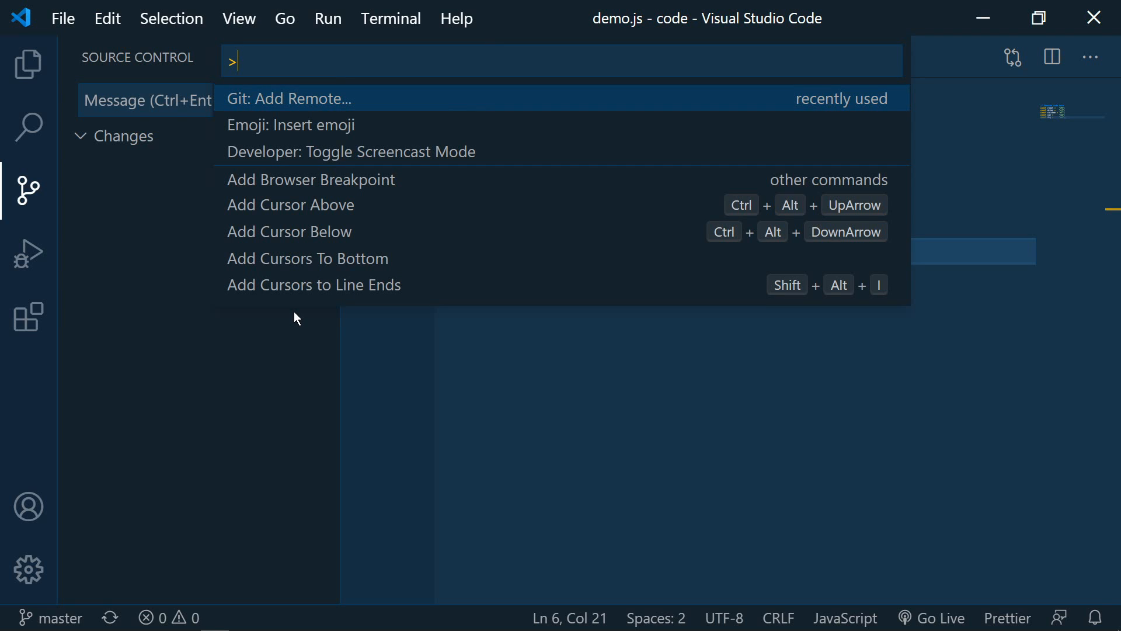
- Run Git: Add Remote and choose Add remote from GitHub
text(addre)
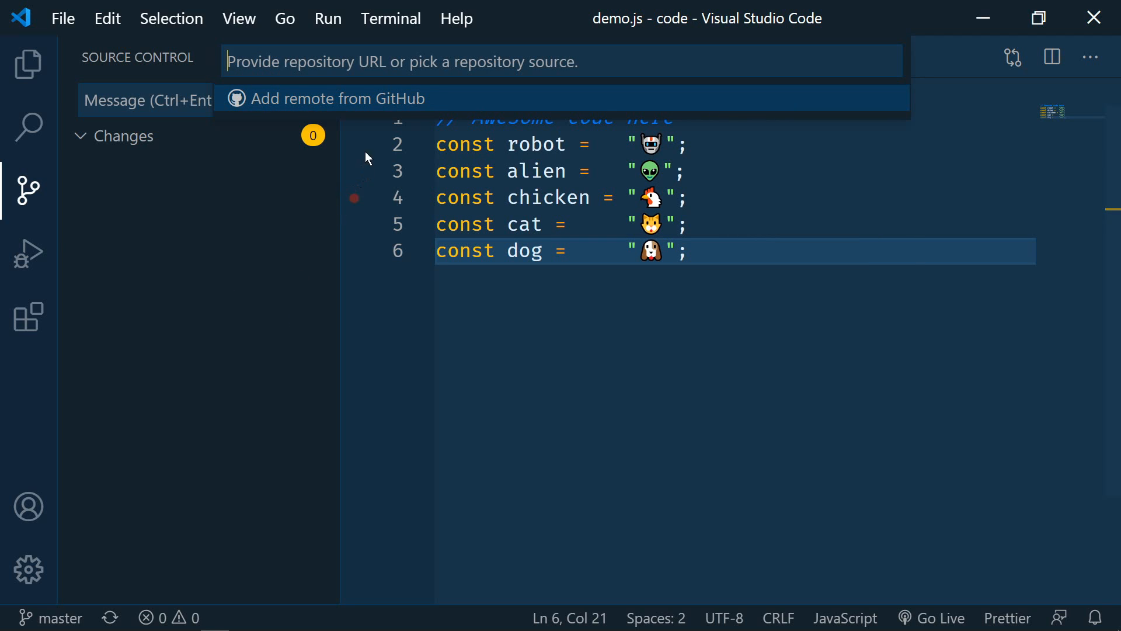
click(336, 98)
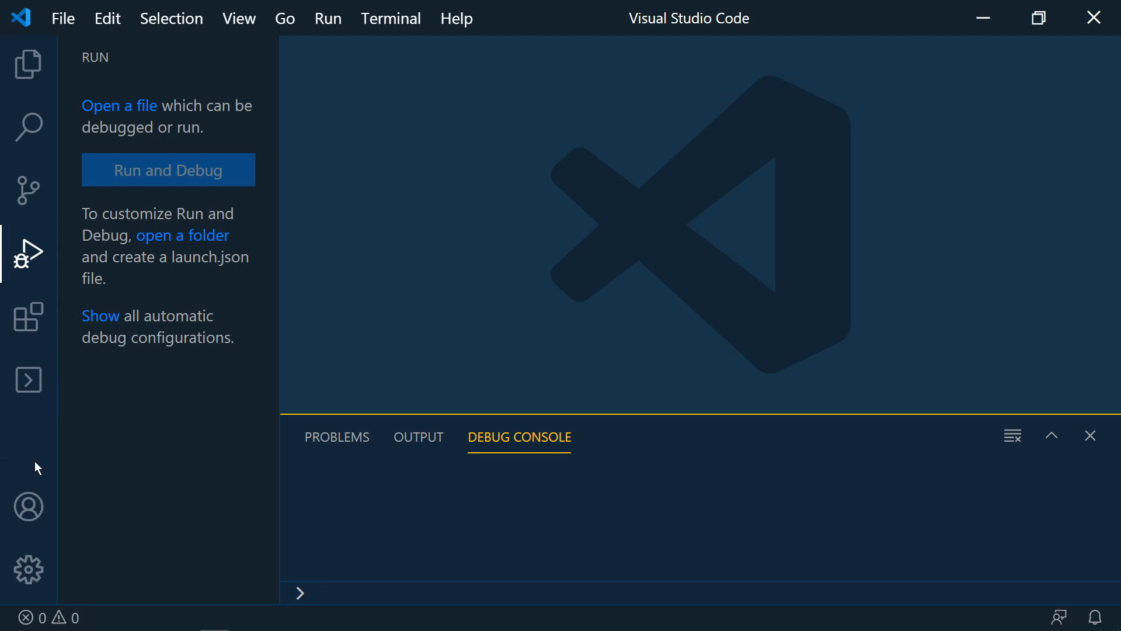
- Show the terminal inside the Run view and give Timeline its own side bar view
click(29, 379)
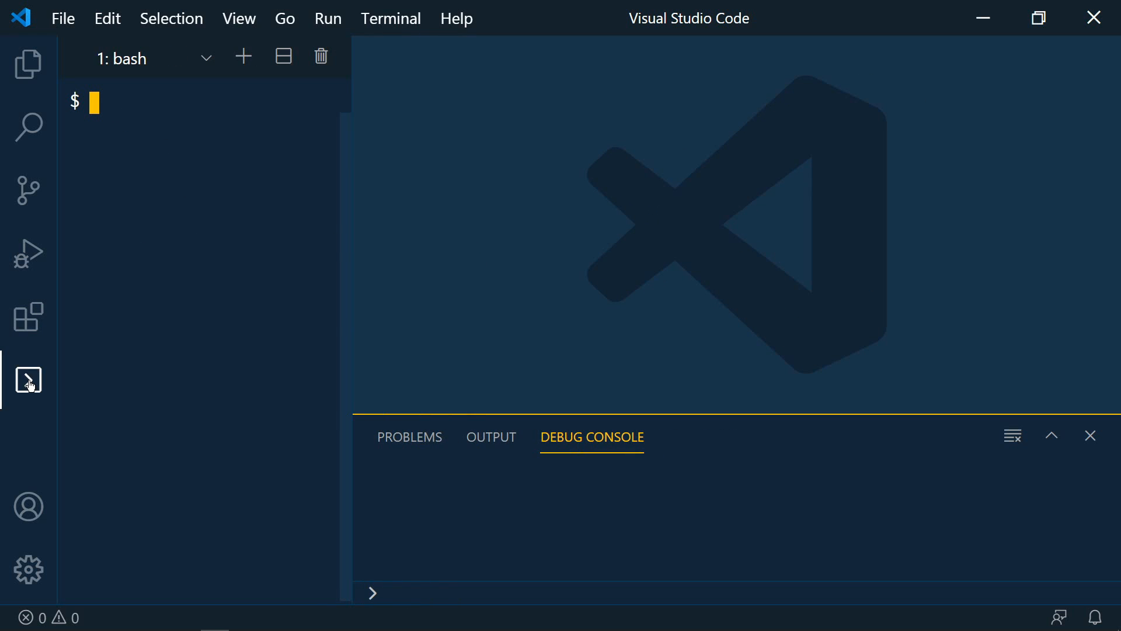
click(28, 252)
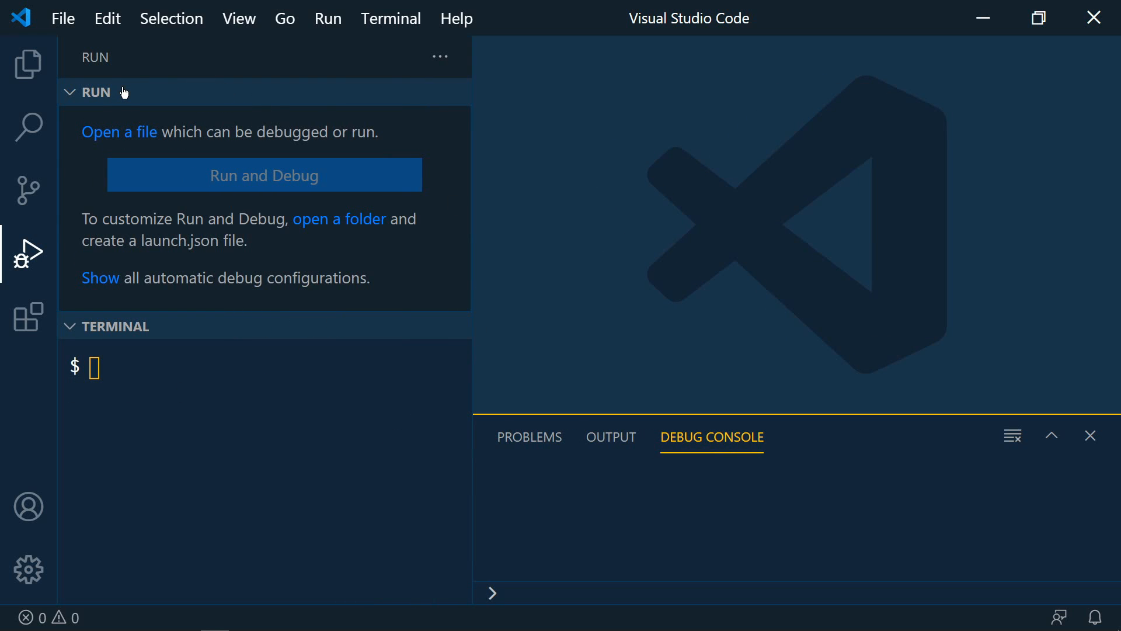
click(27, 64)
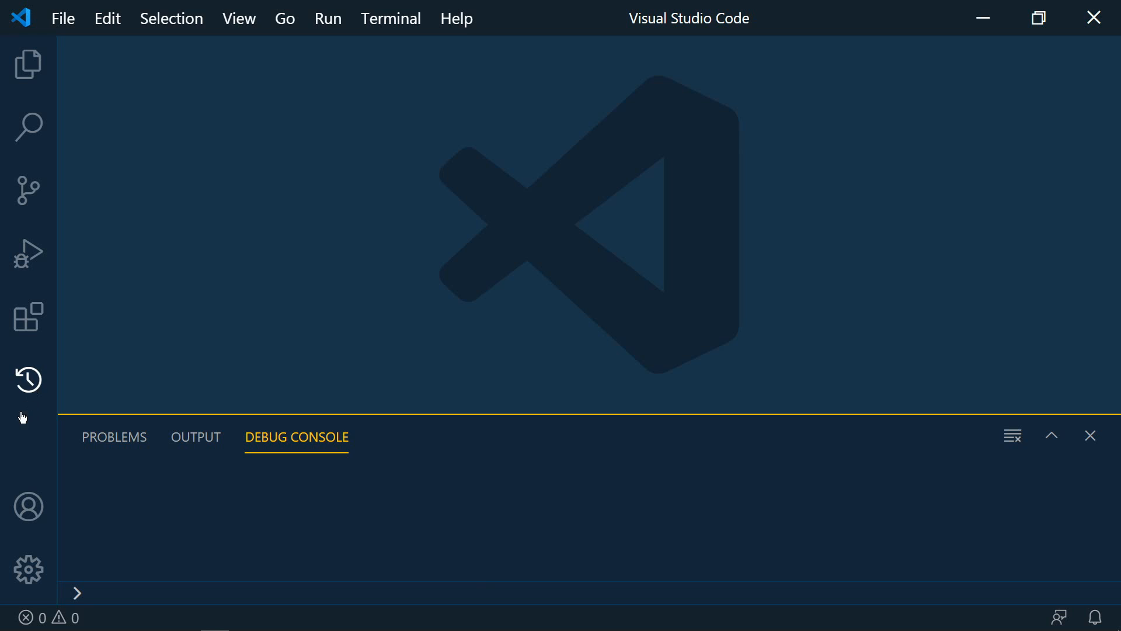
click(27, 63)
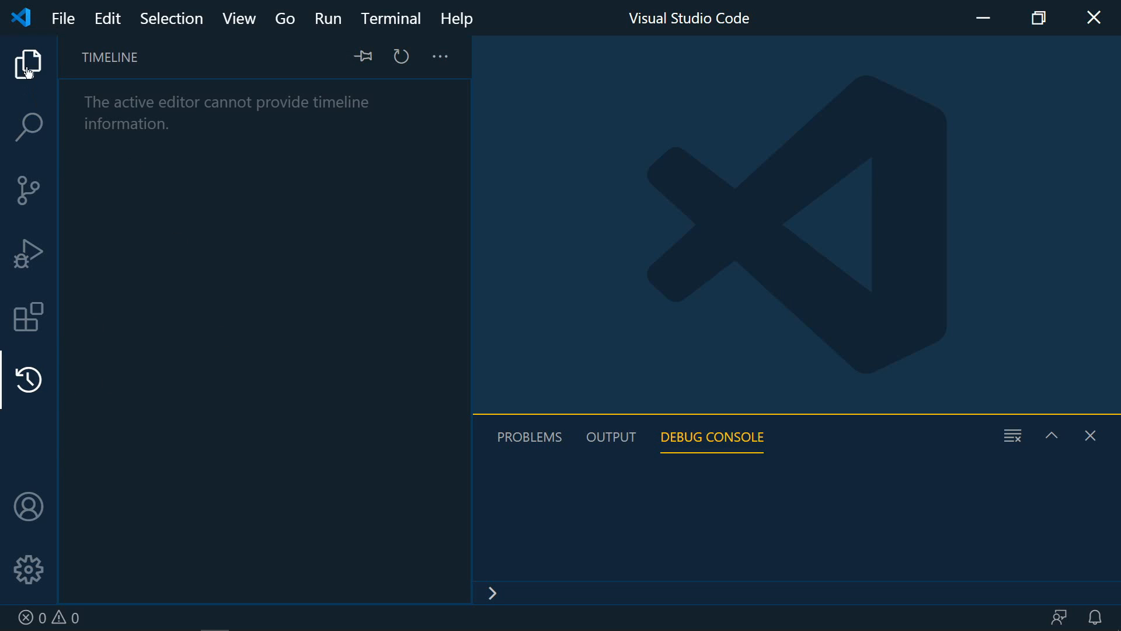
click(27, 253)
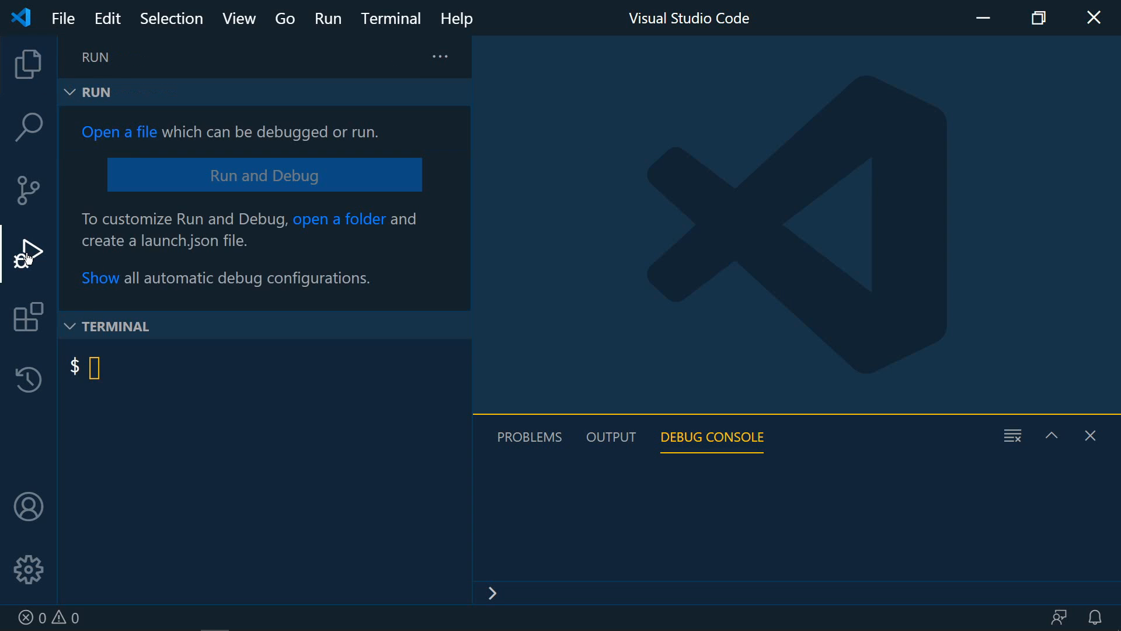
right_click(121, 325)
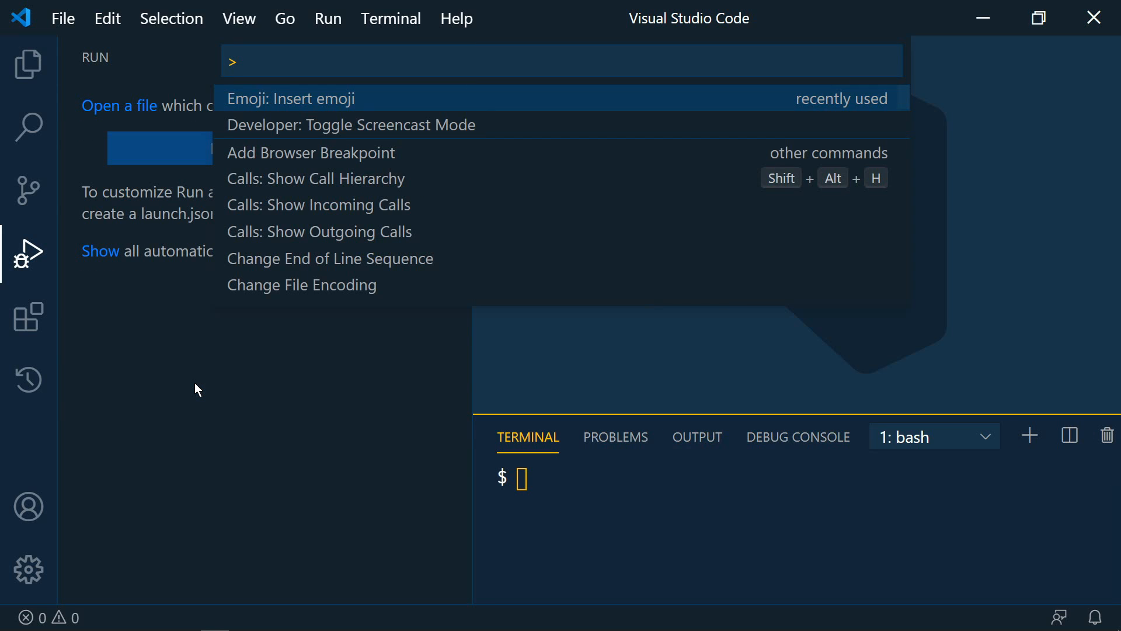
- Run View: Reset View Locations from the Command Palette
text(reset)
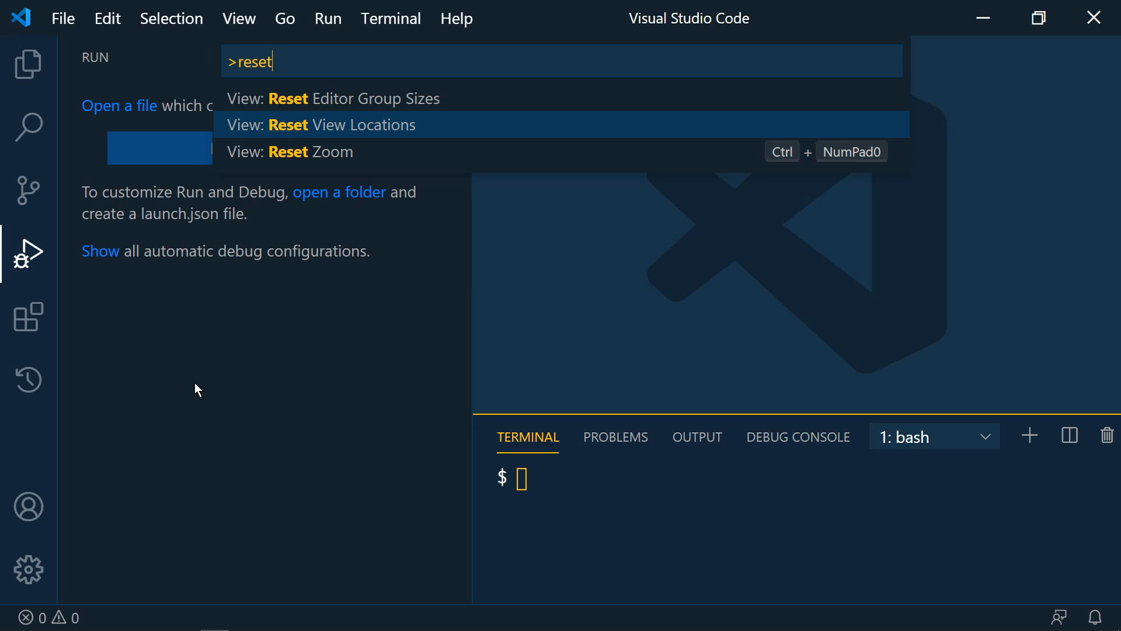
key(Escape)
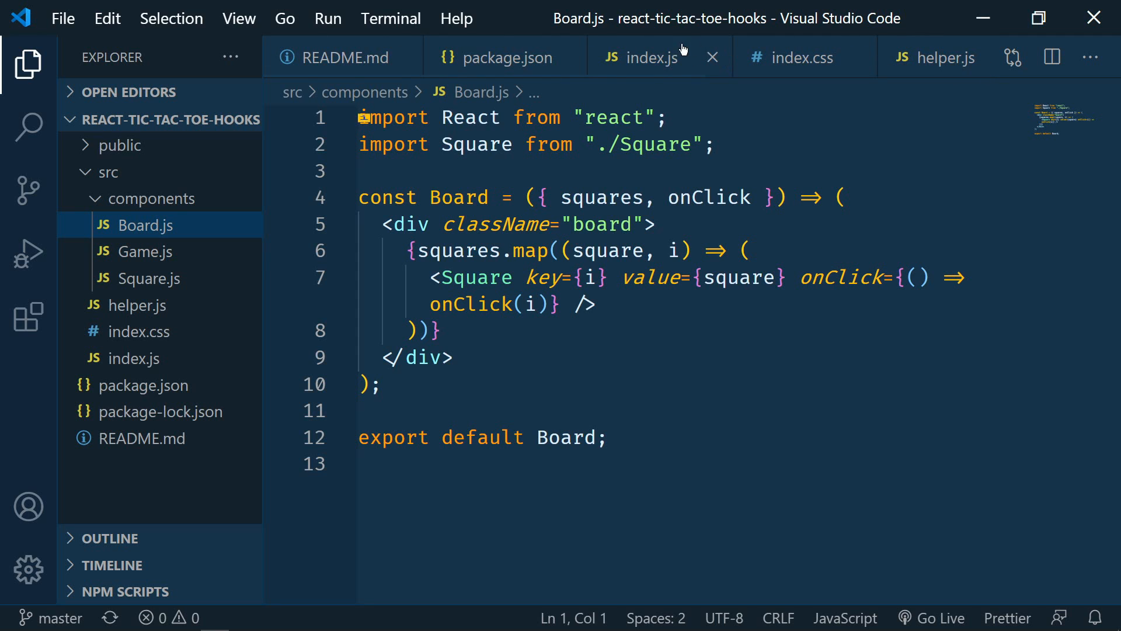
- Pin the index.js and helper.js tabs and show helper.js
click(653, 57)
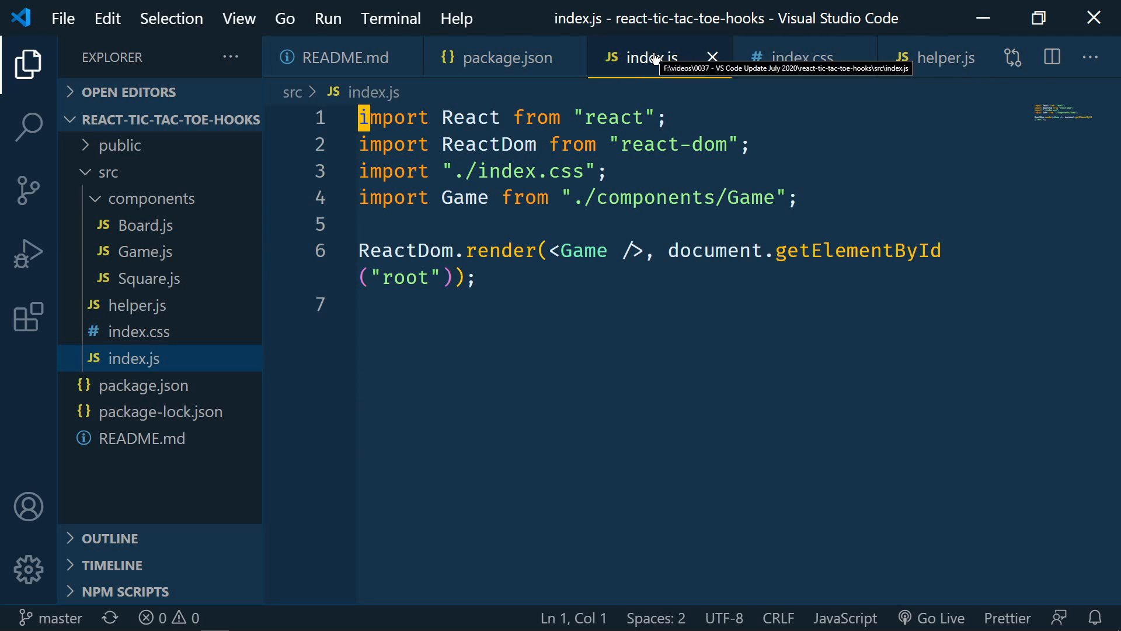
right_click(647, 58)
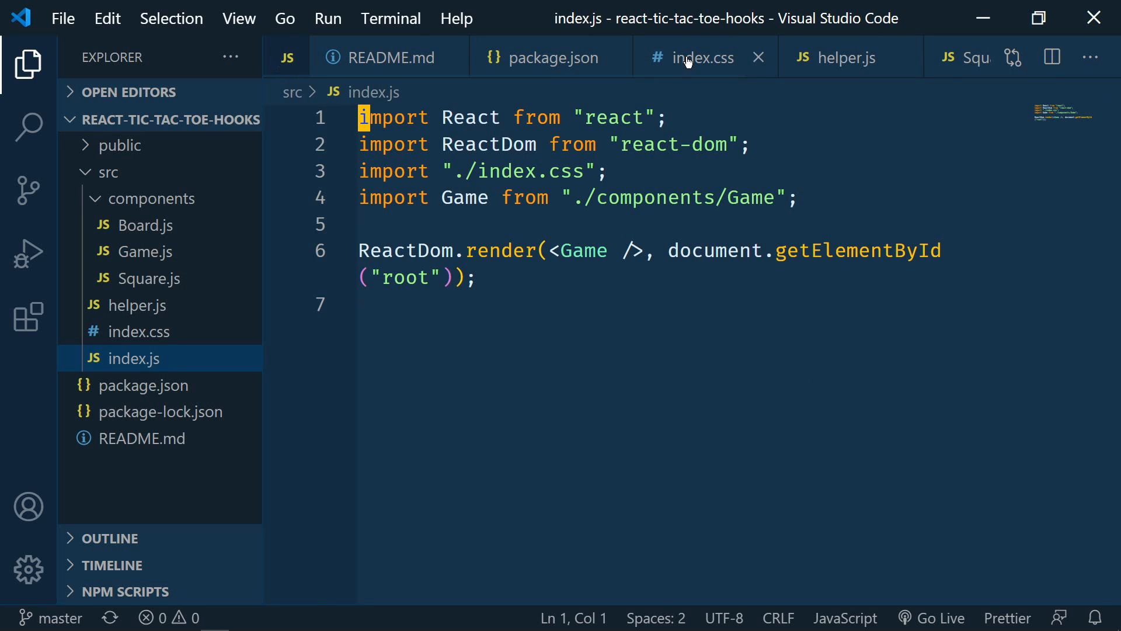
right_click(702, 58)
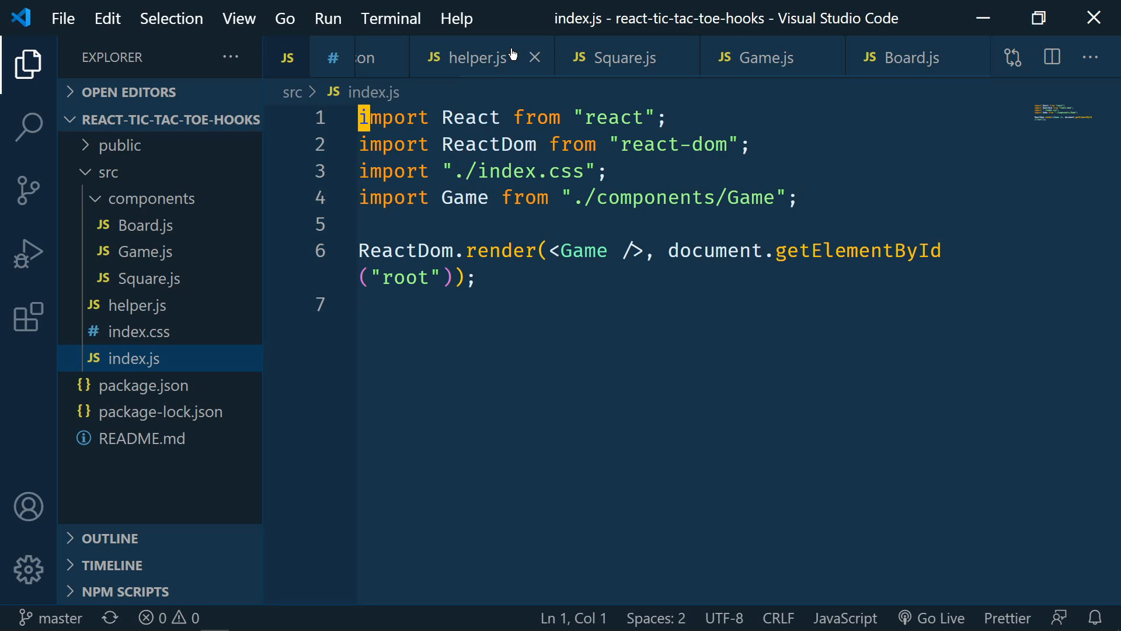
click(138, 331)
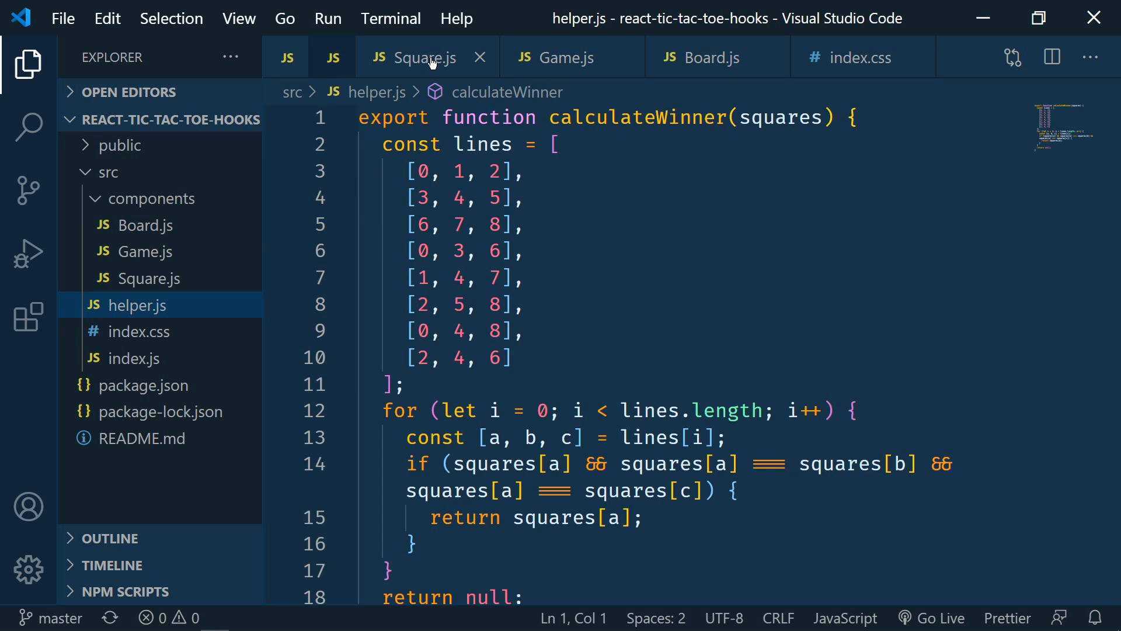
right_click(420, 57)
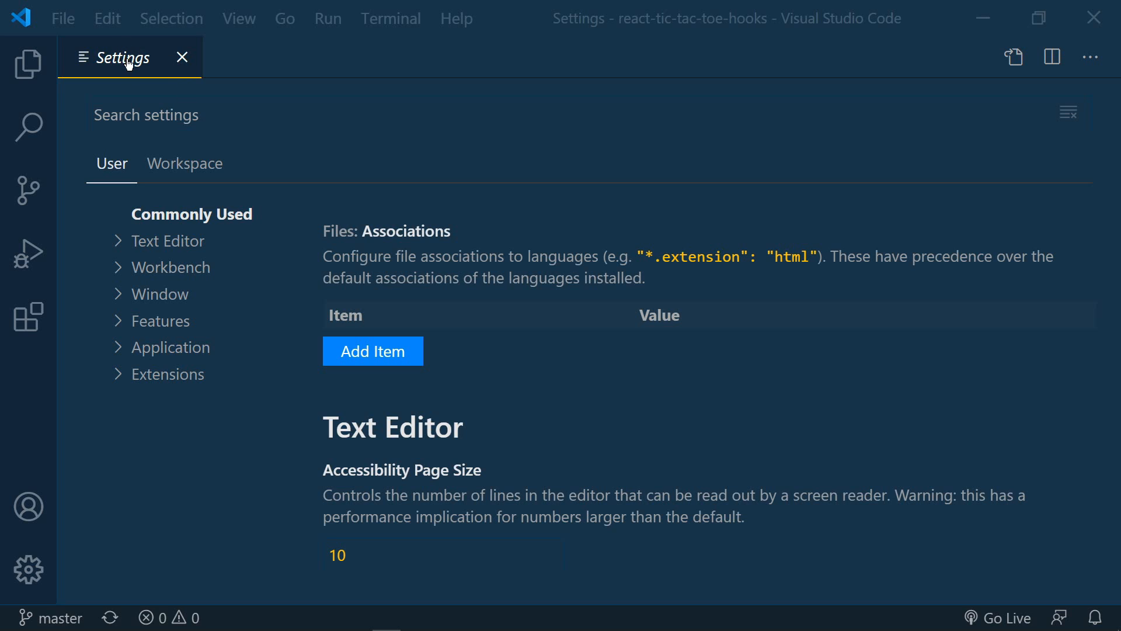
mouse_move(1090, 57)
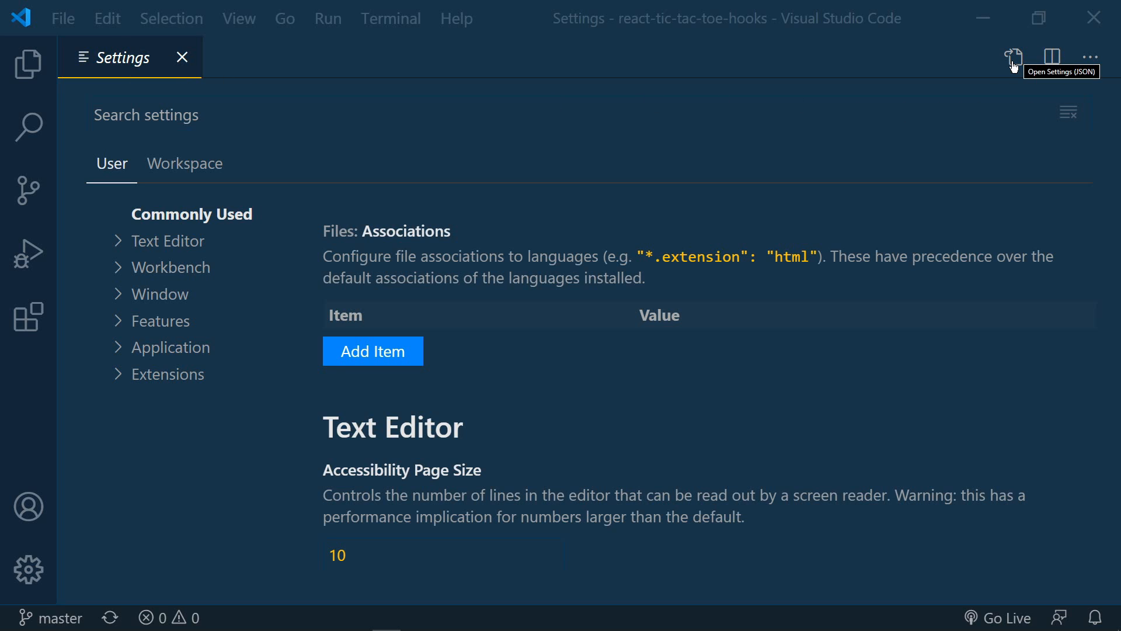
- Add a new empty Key/Value row under Files: Associations in user settings
click(1012, 59)
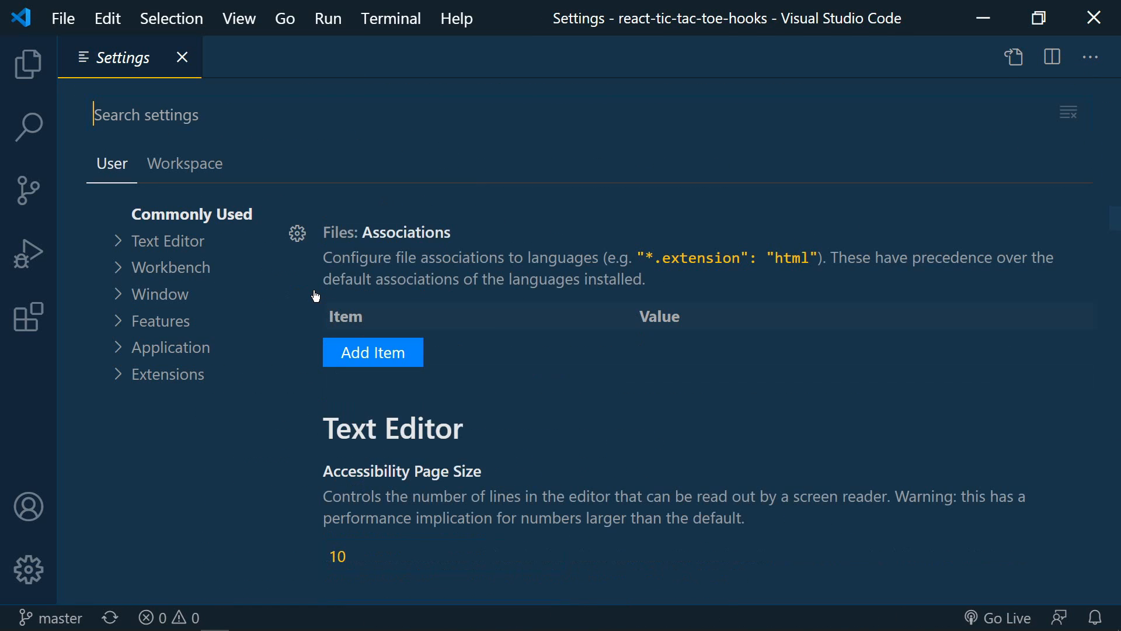
mouse_move(458, 243)
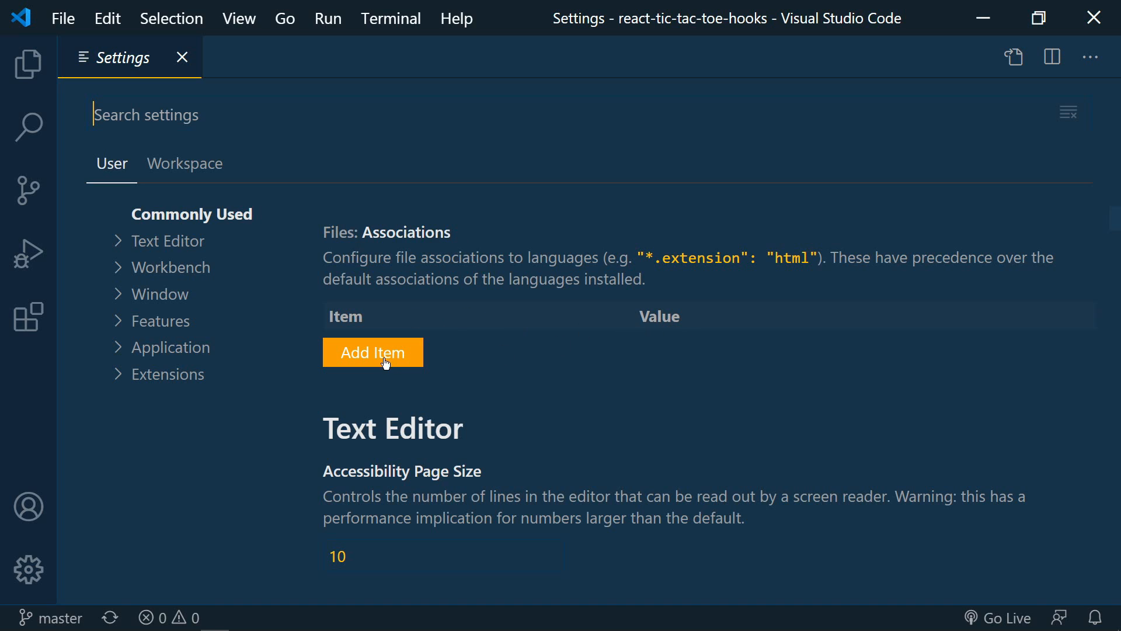
click(373, 351)
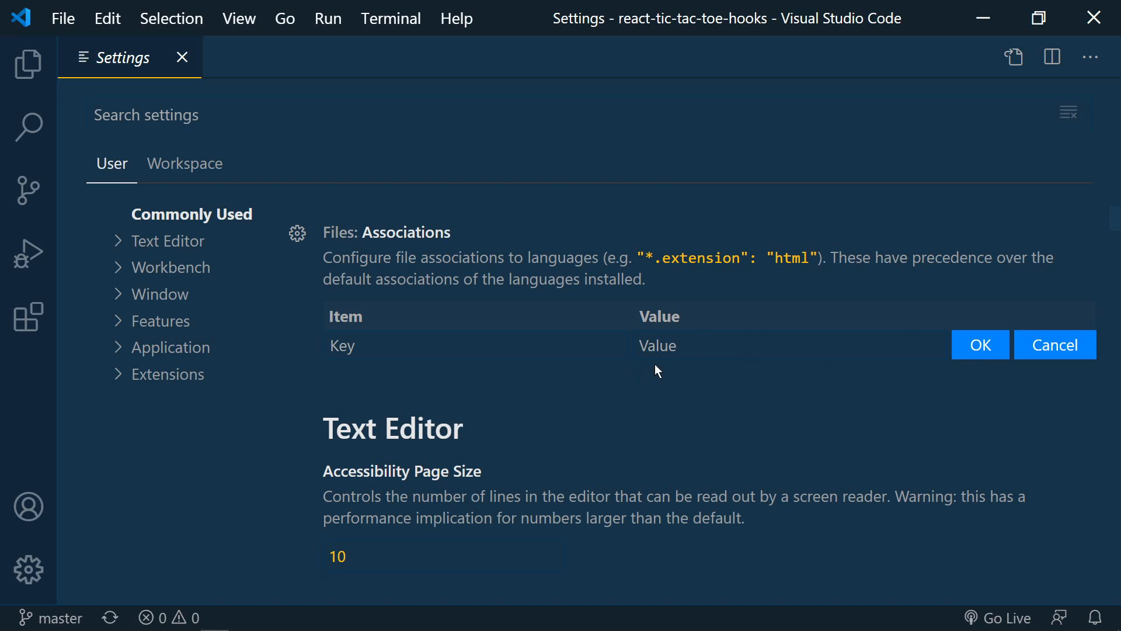
mouse_move(727, 295)
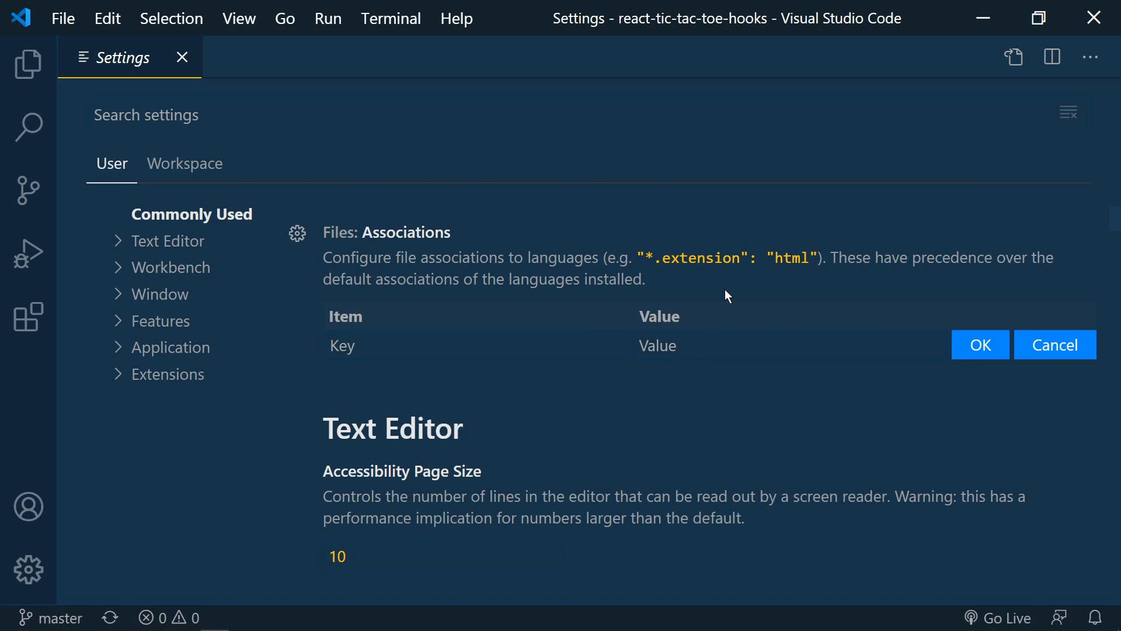
click(1054, 344)
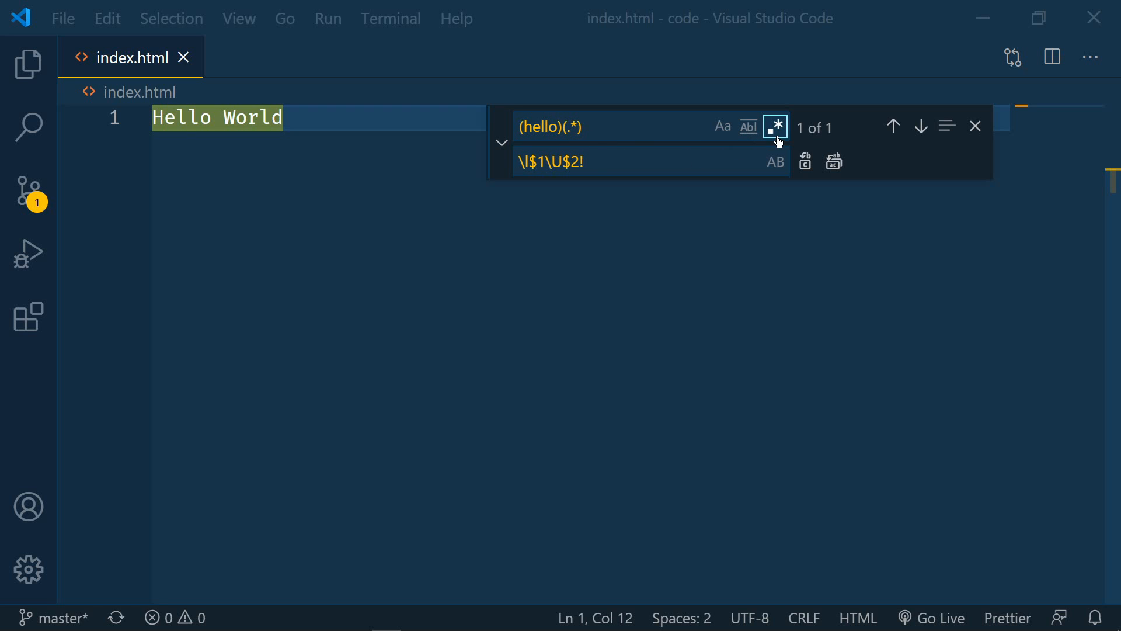
mouse_move(548, 182)
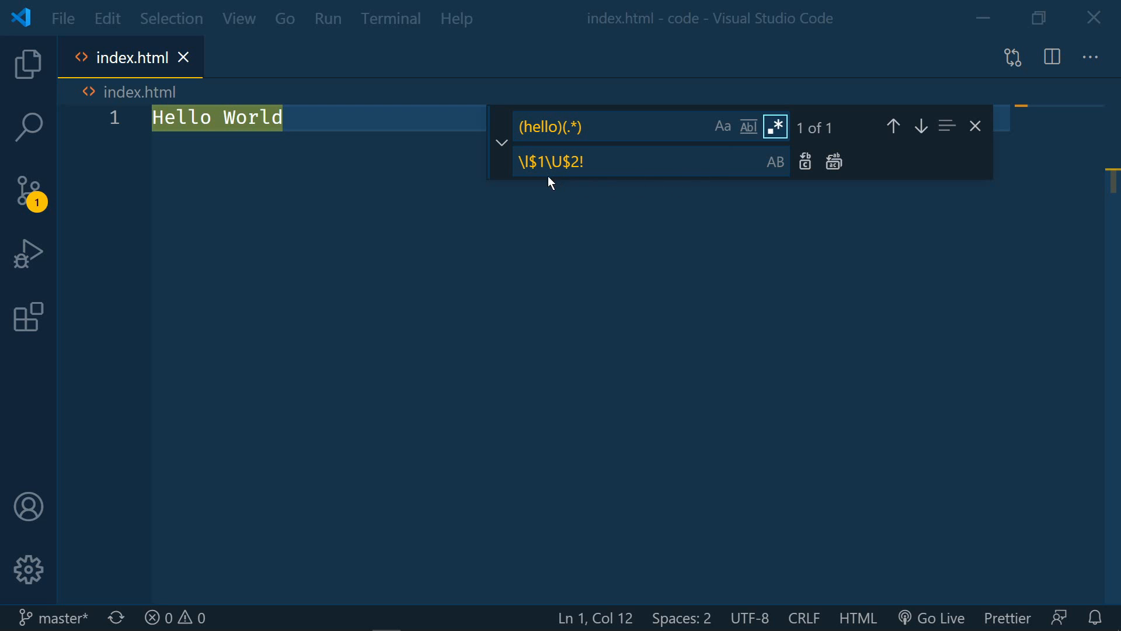
mouse_move(544, 184)
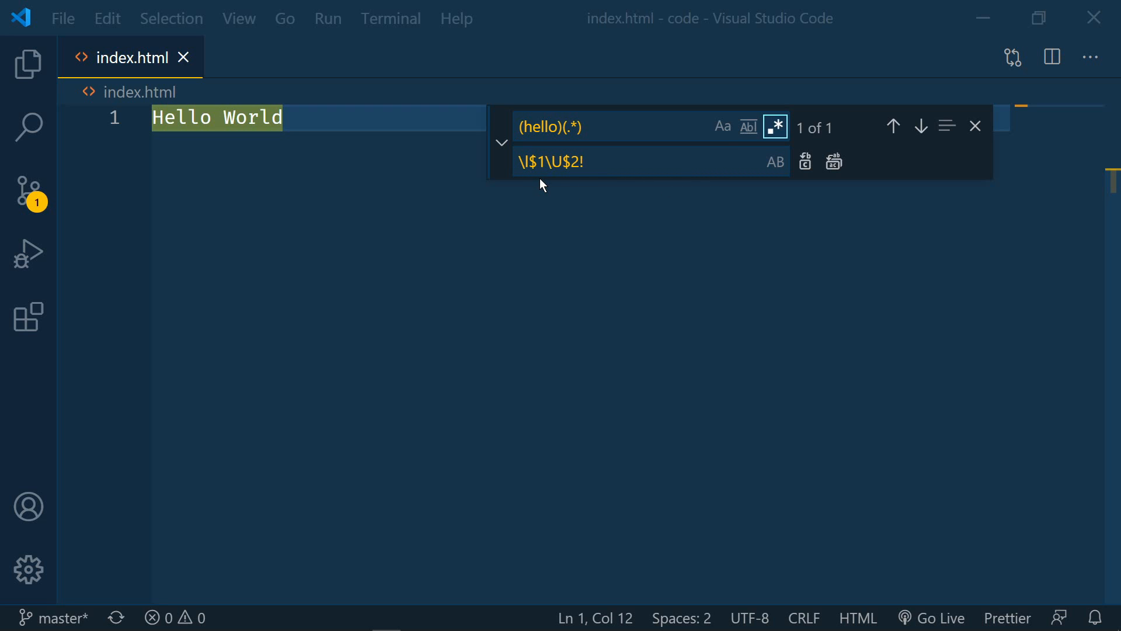
mouse_move(551, 181)
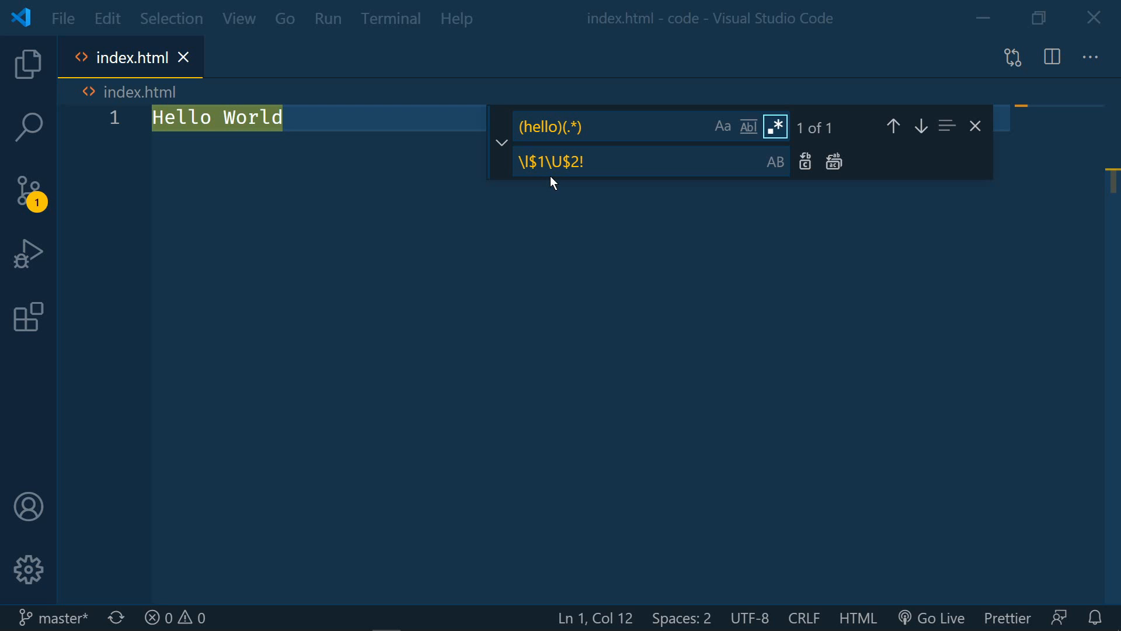
mouse_move(825, 249)
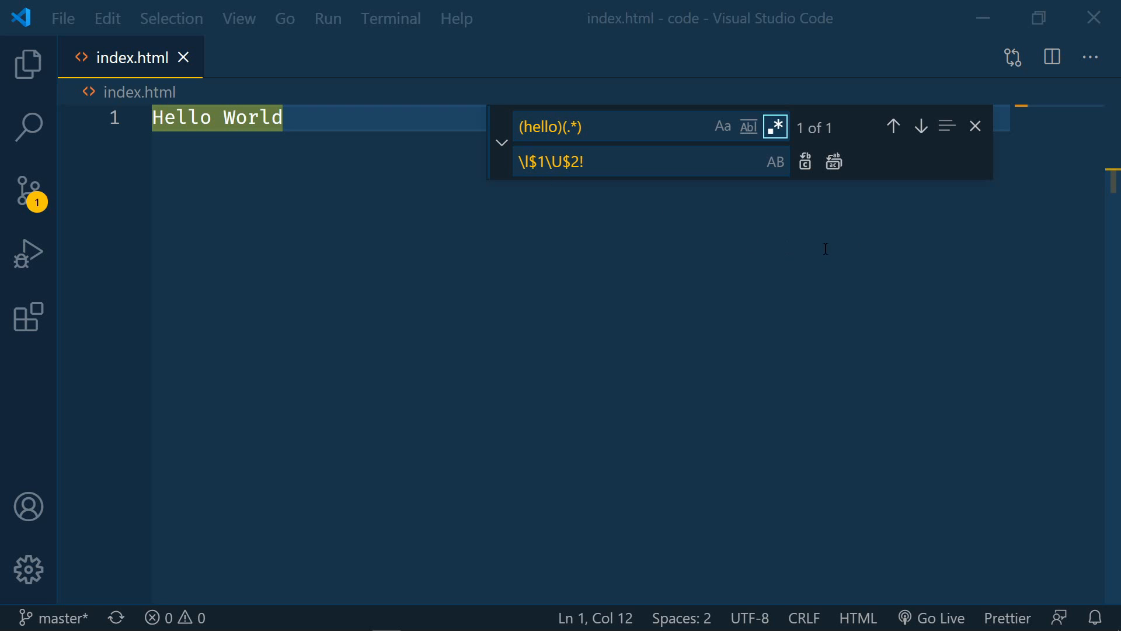
- Replace Hello World using \l$1\U$2!, then edit the pattern with \u\u and replace again
click(833, 162)
text(u)
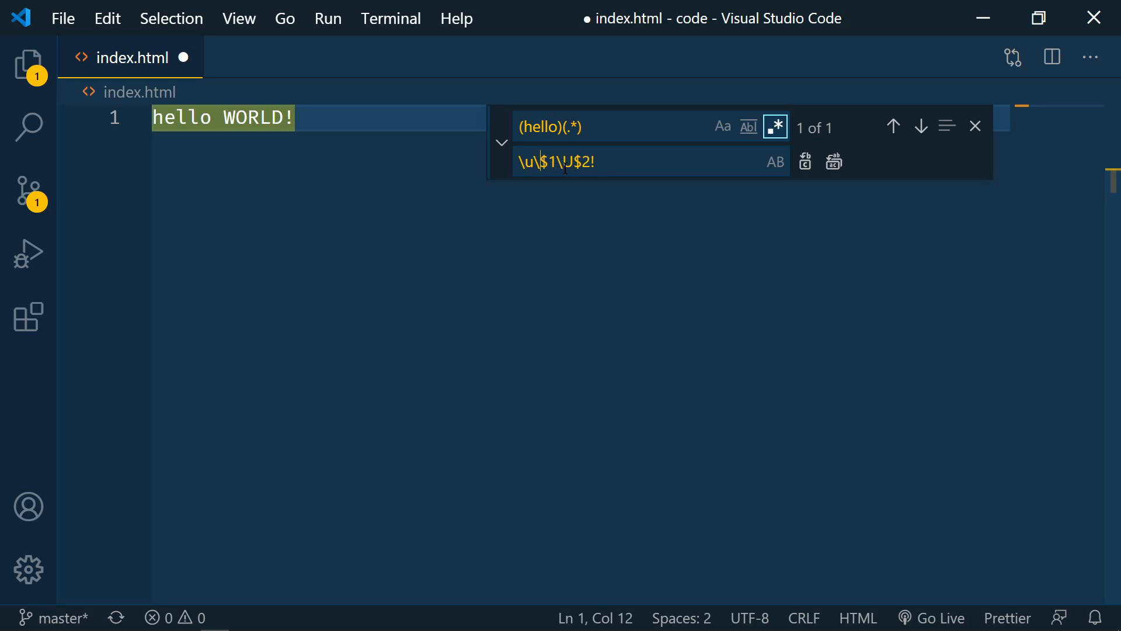
text(\u\u\u)
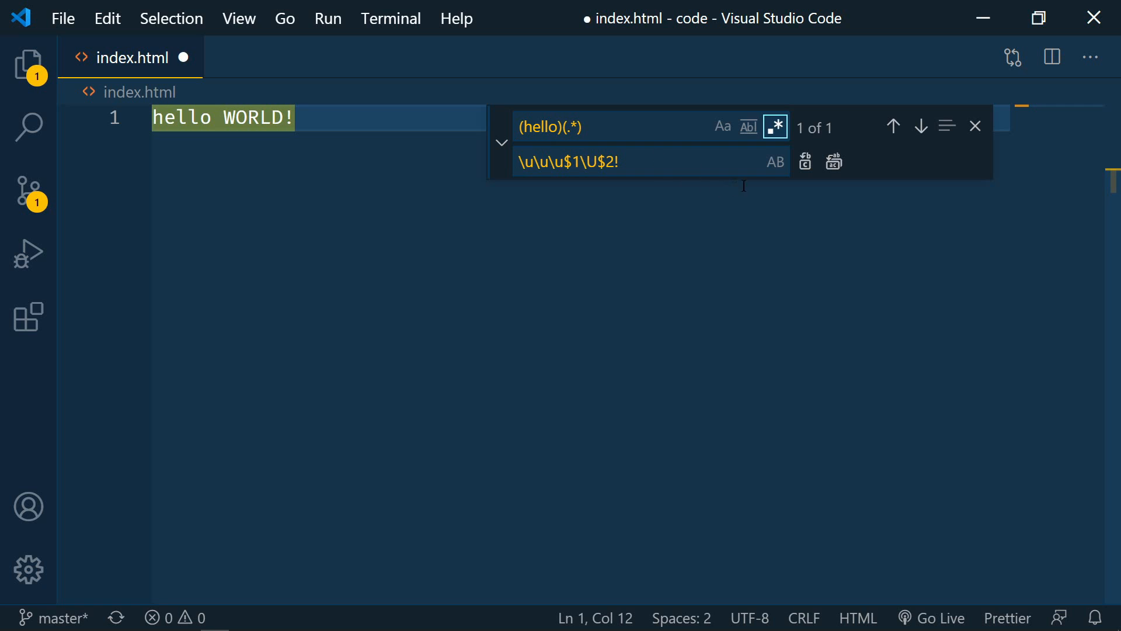
mouse_move(834, 162)
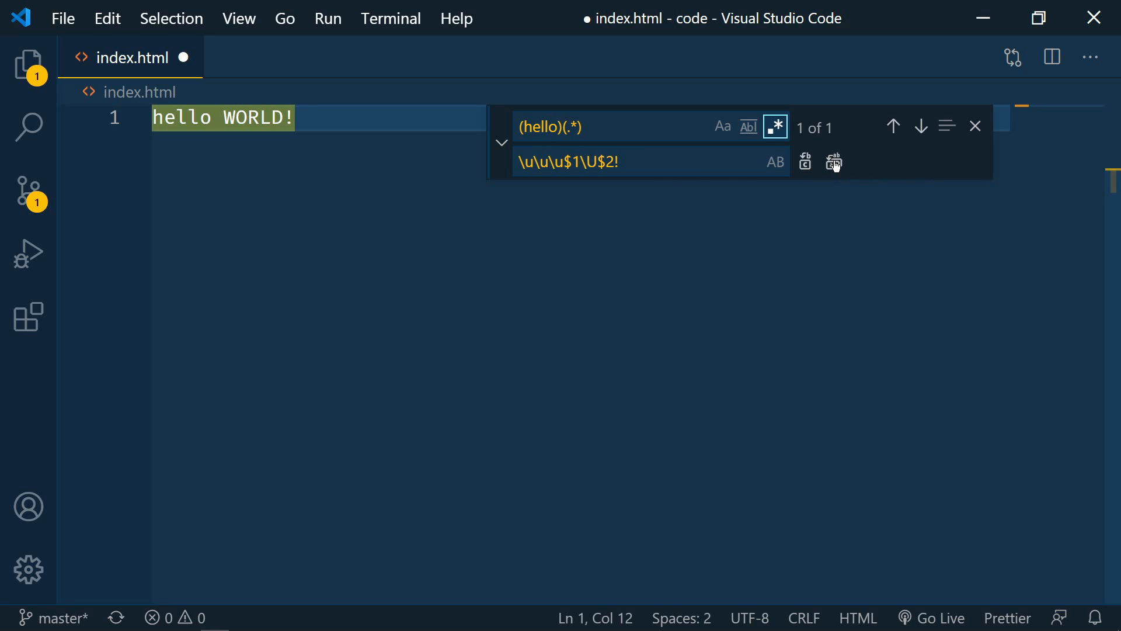
click(833, 162)
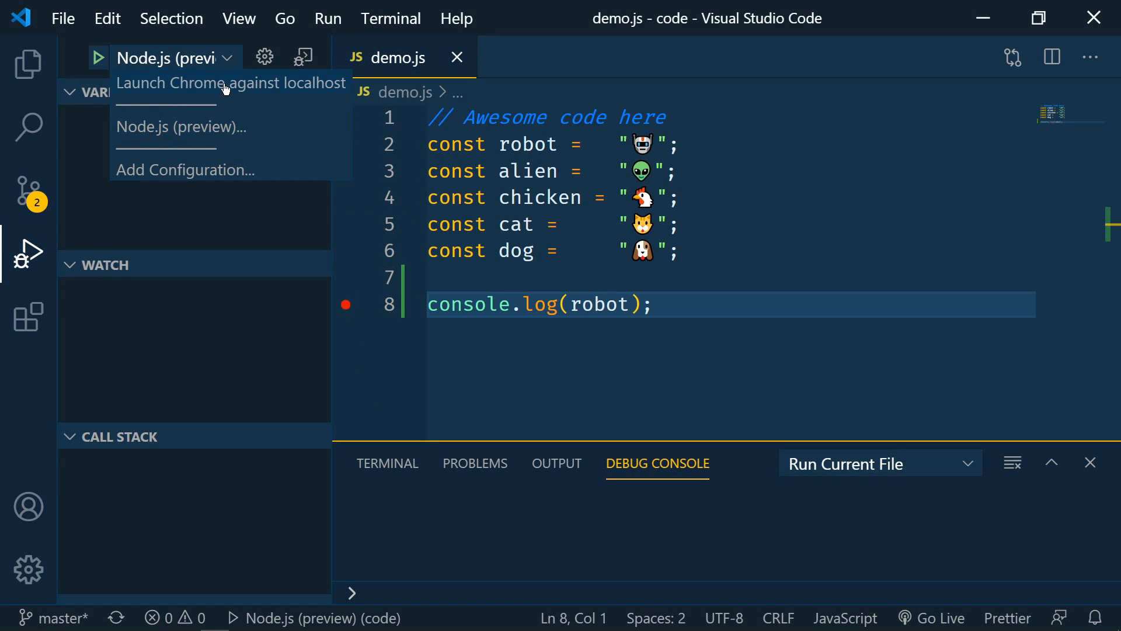
mouse_move(180, 126)
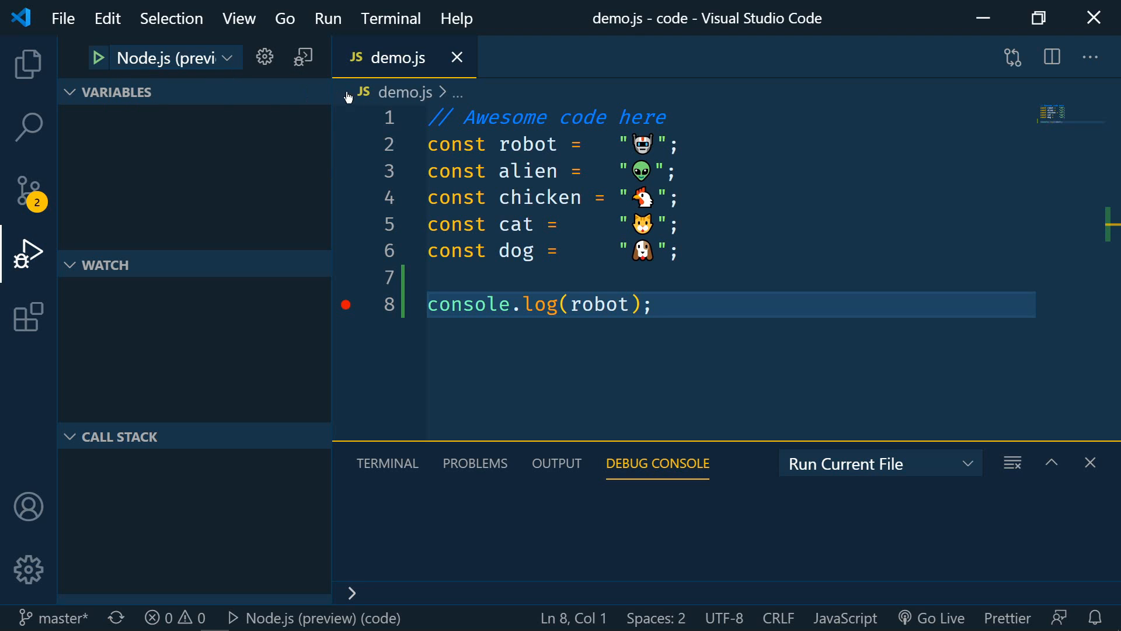
mouse_move(345, 310)
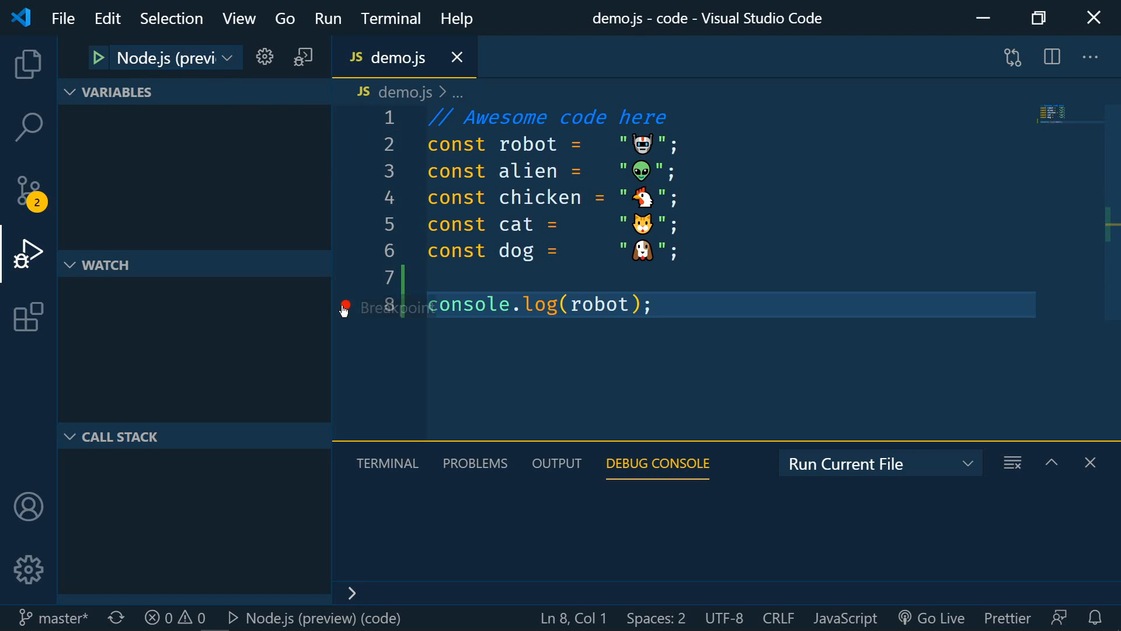
- Choose Node.js (preview) as the debug configuration for demo.js
click(345, 305)
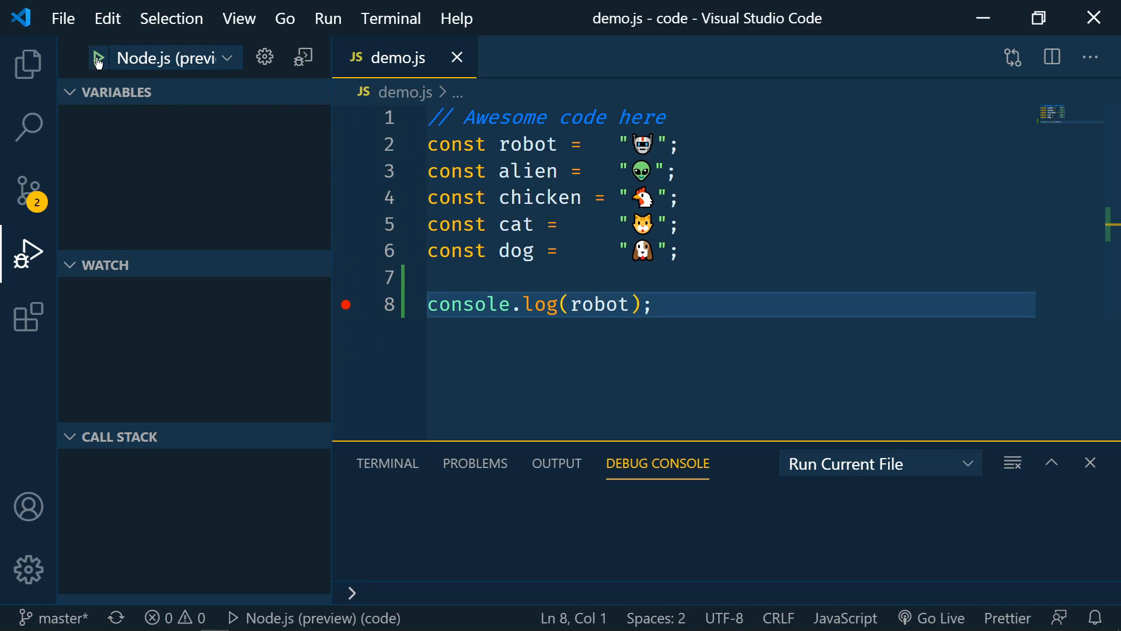